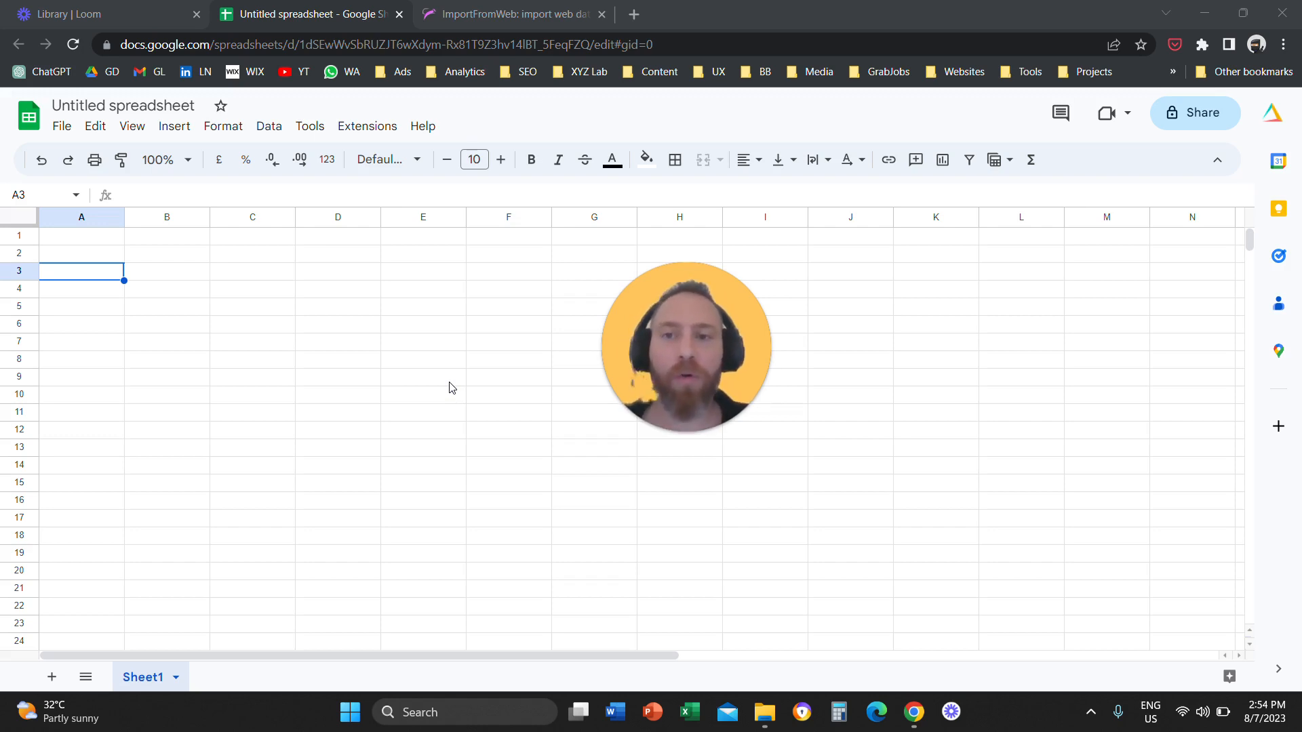
pyautogui.moveTo(482, 387)
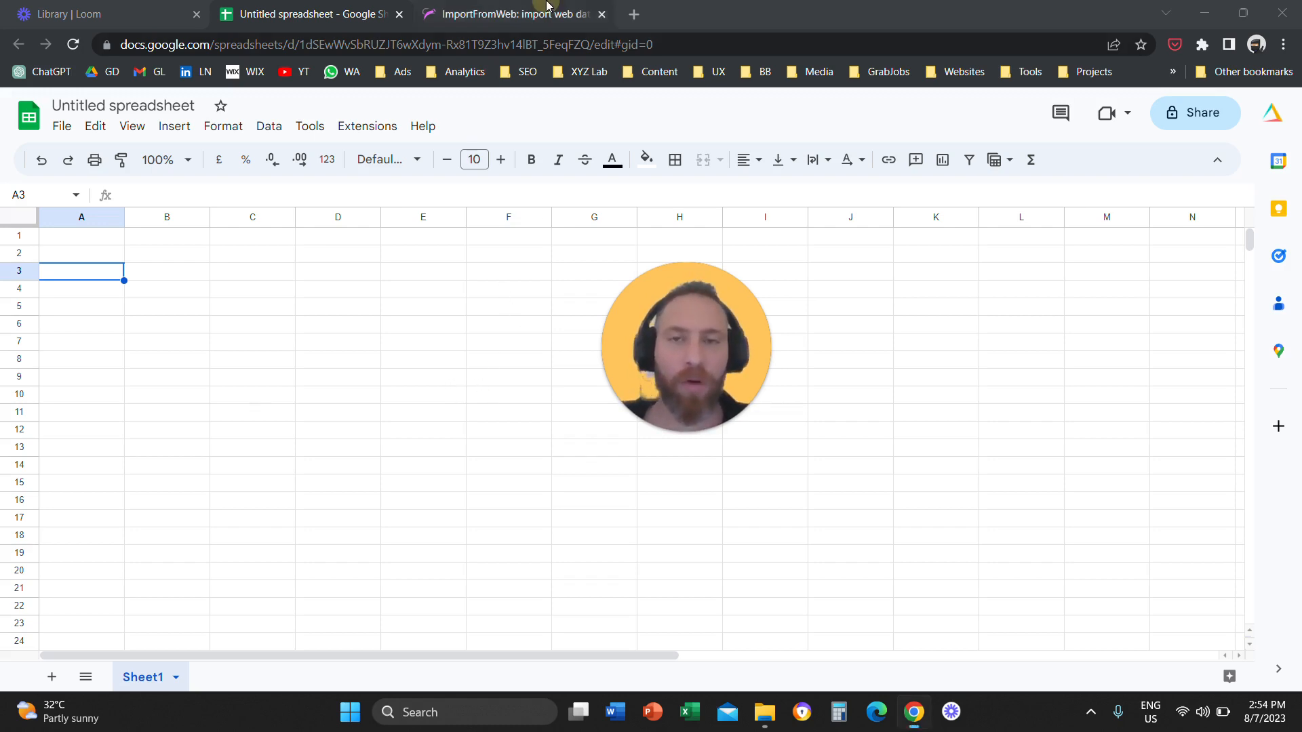
# Switch to the ImportFromWeb product page beside the blank spreadsheet.
pyautogui.click(513, 13)
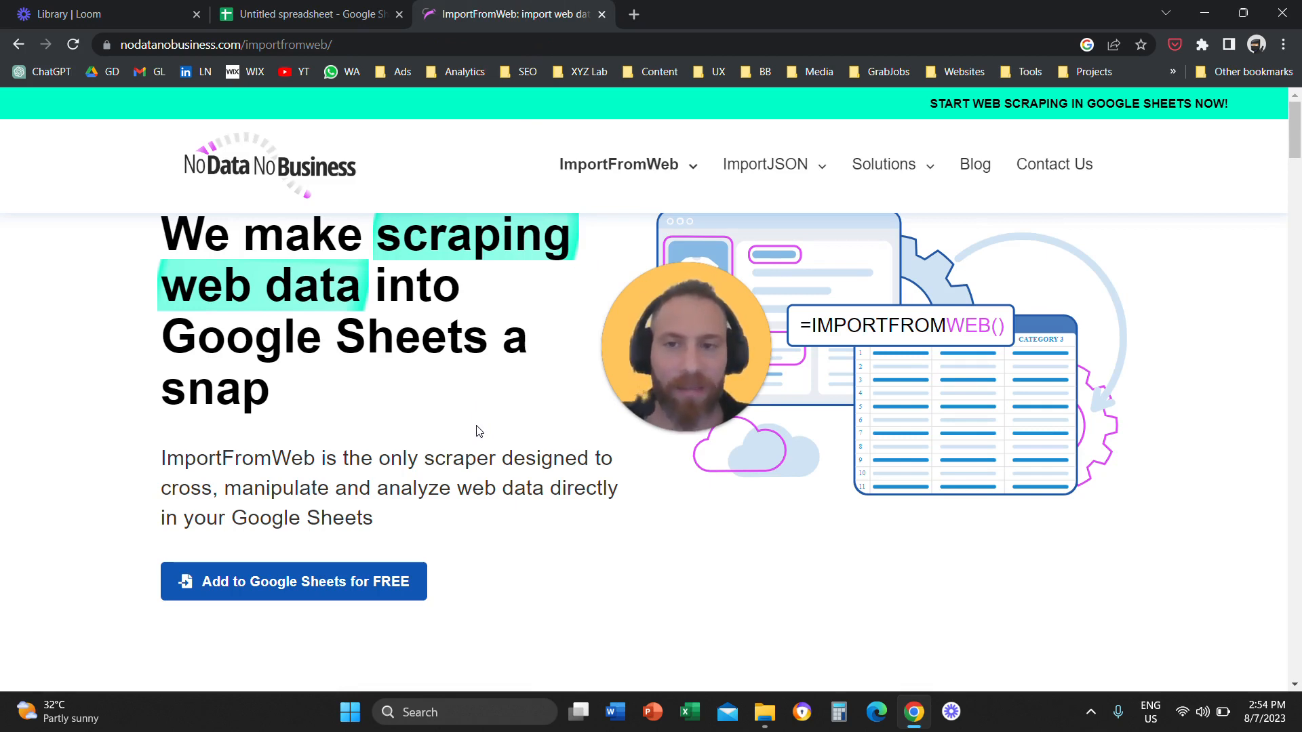
# Scroll through the product page's intro and 'How it works', then select its web address.
pyautogui.scroll(-3)
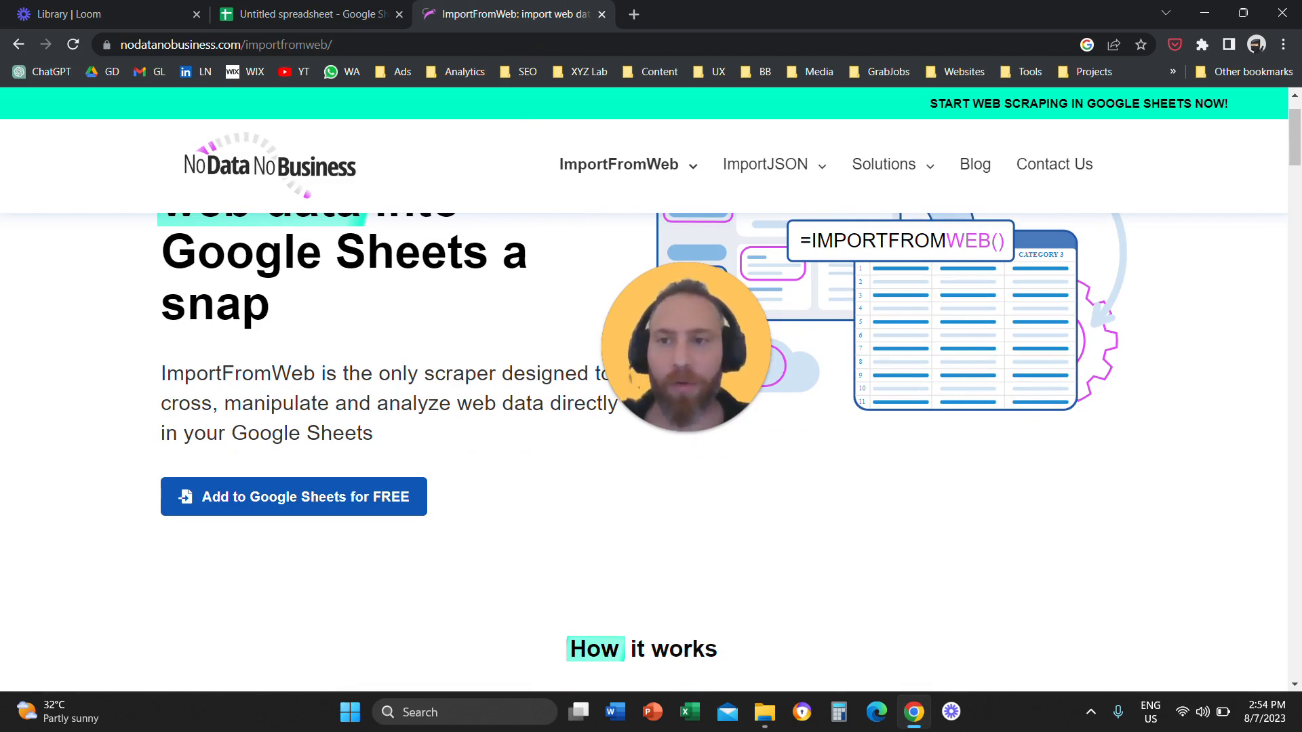
pyautogui.moveTo(484, 449)
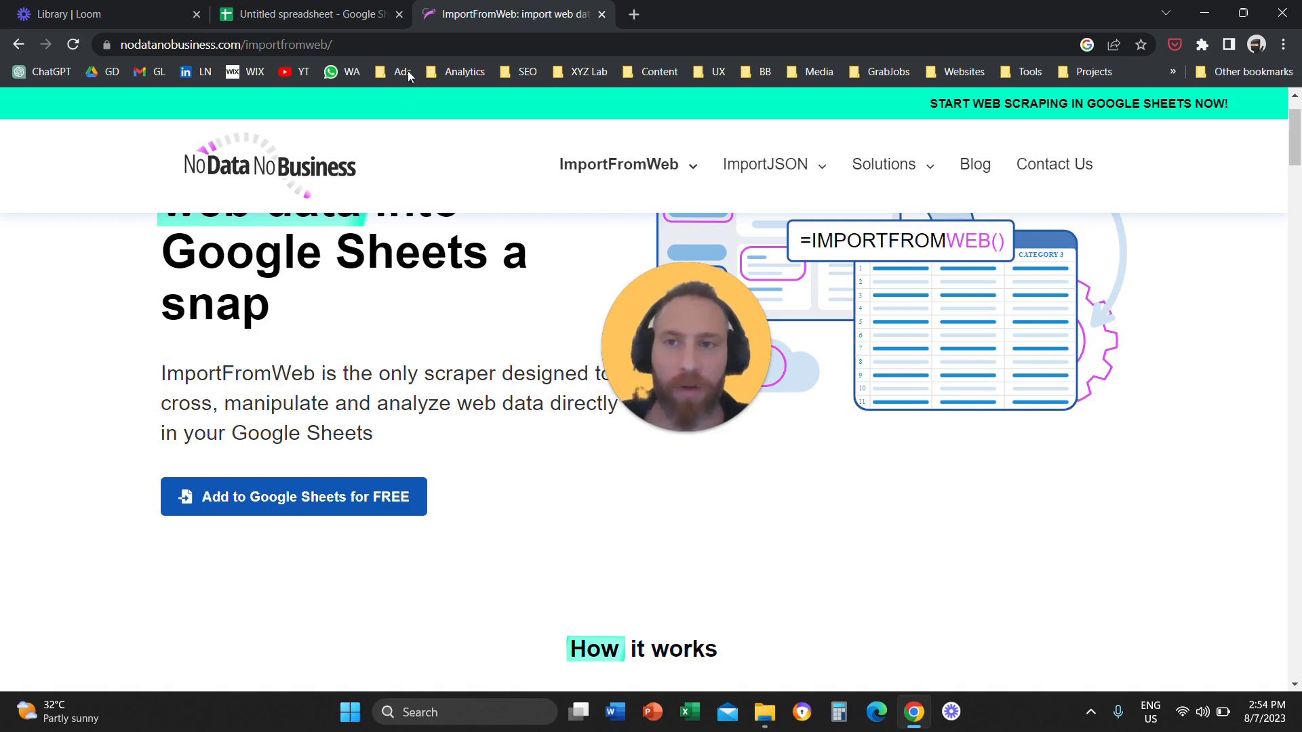
pyautogui.click(223, 44)
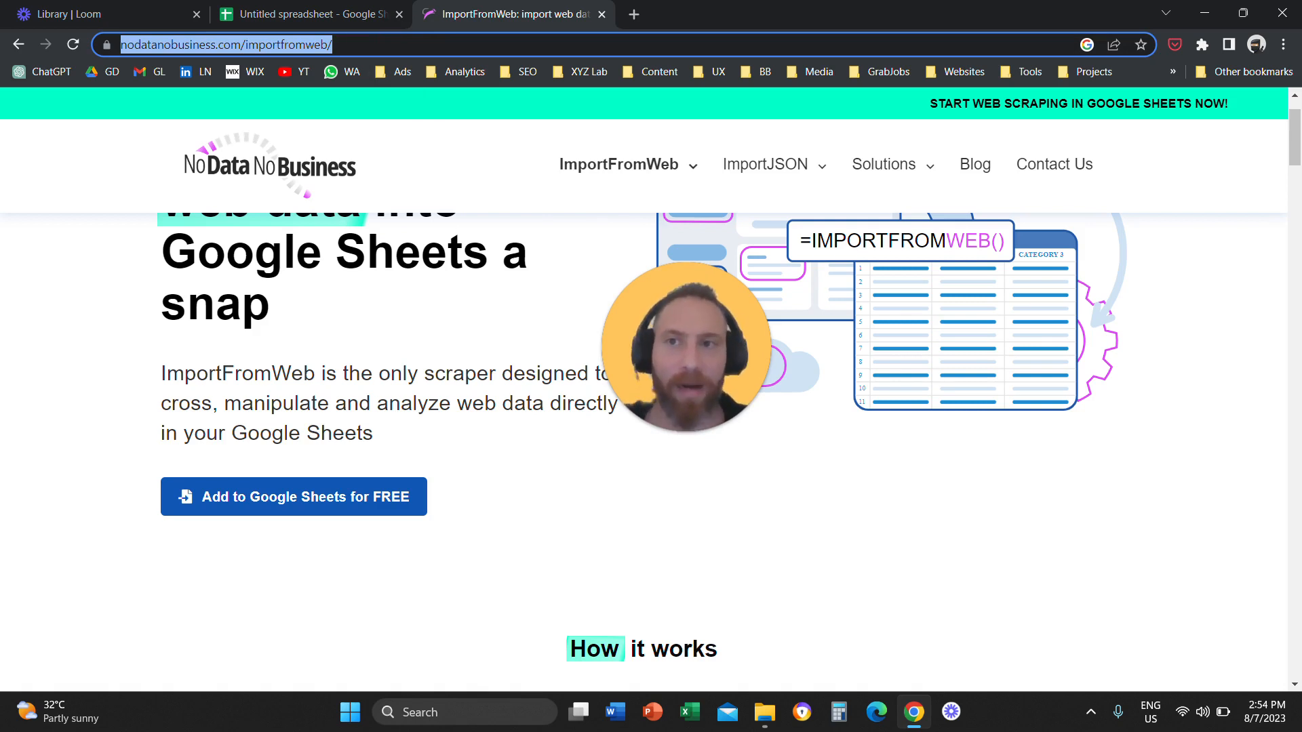
# Return to the spreadsheet and activate ImportFromWeb from Extensions, showing the free-trial welcome.
pyautogui.click(308, 13)
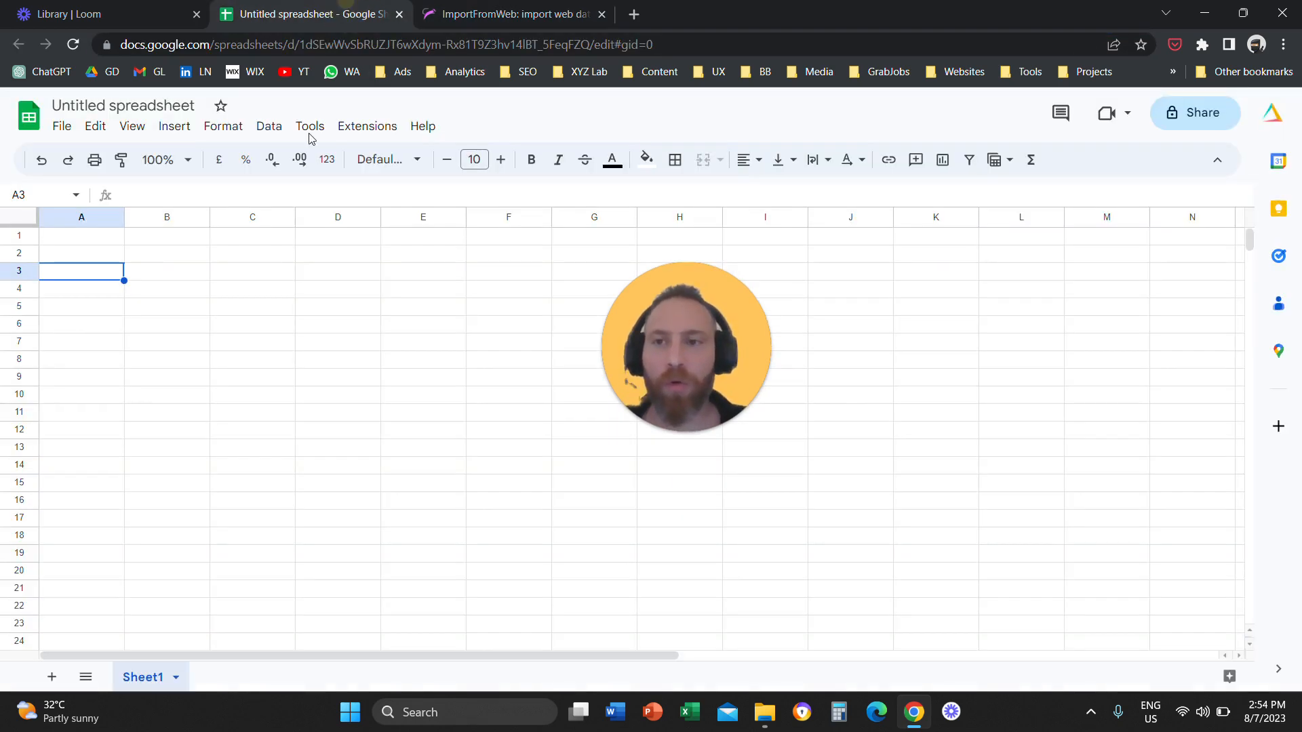
pyautogui.moveTo(268, 309)
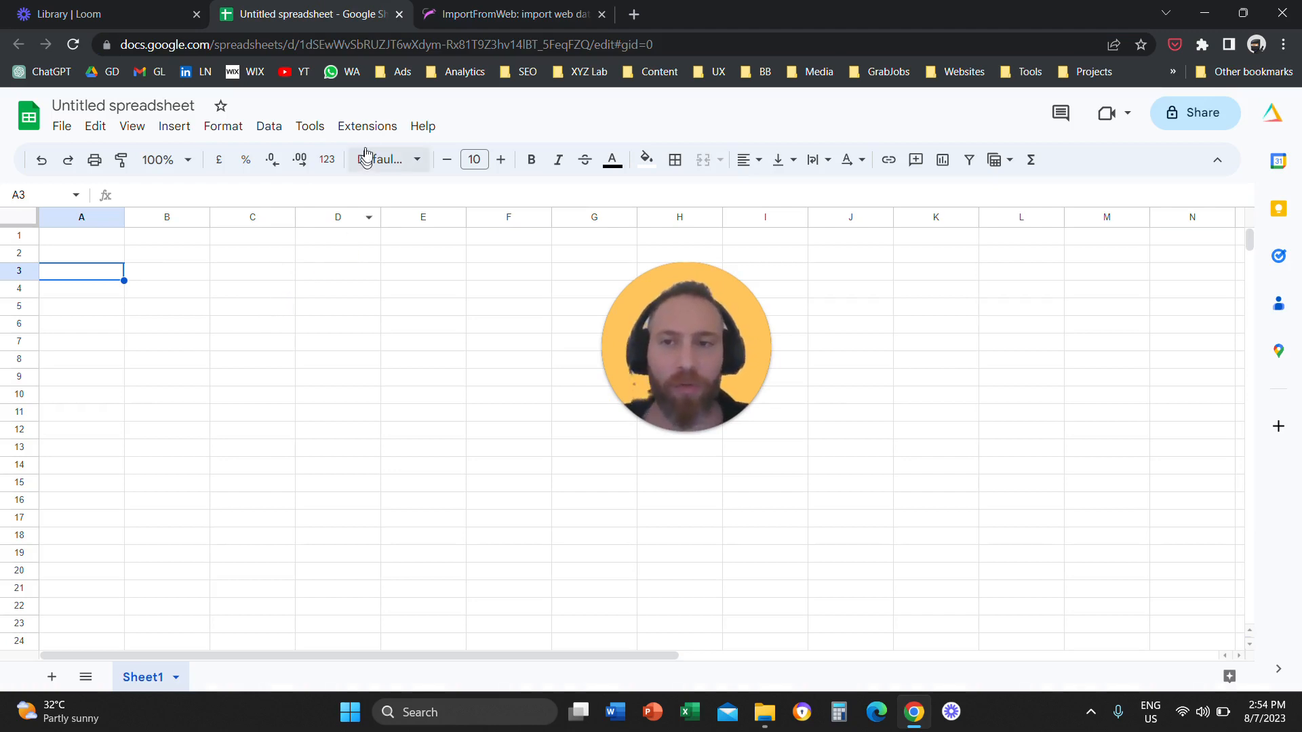
pyautogui.click(366, 125)
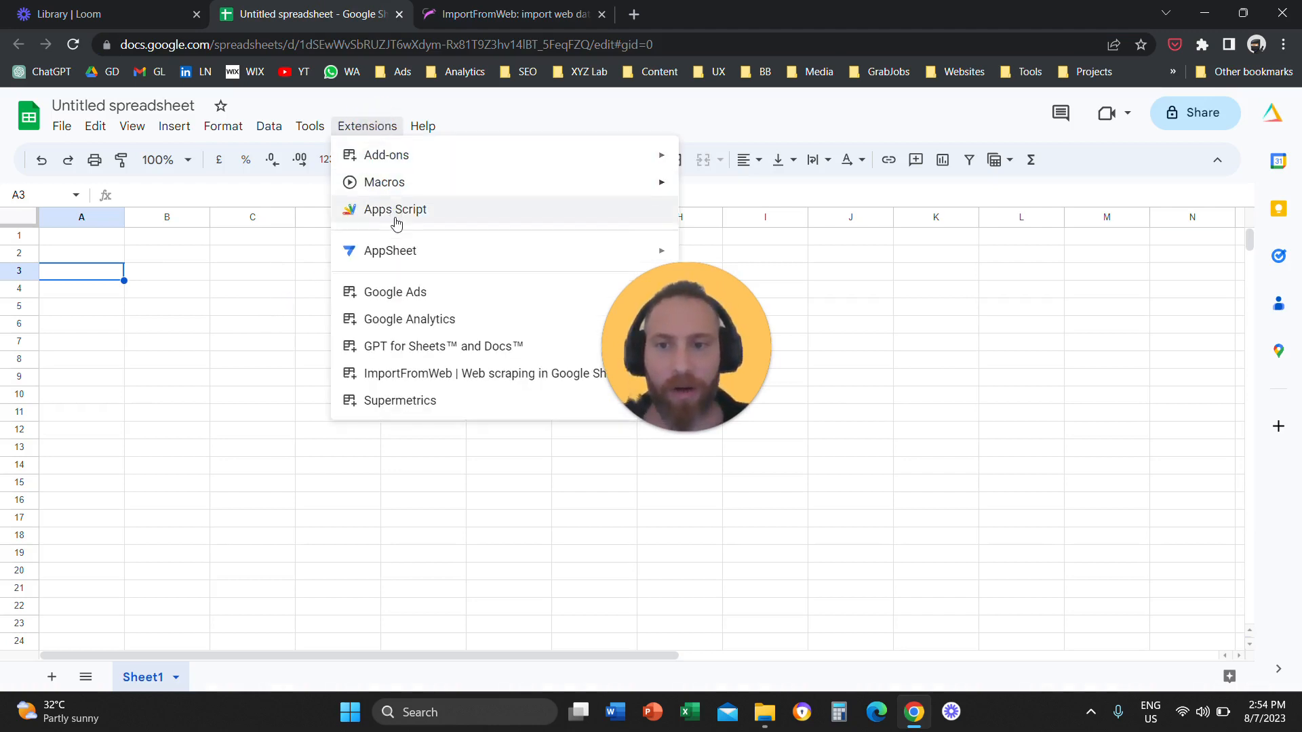
pyautogui.moveTo(695, 342)
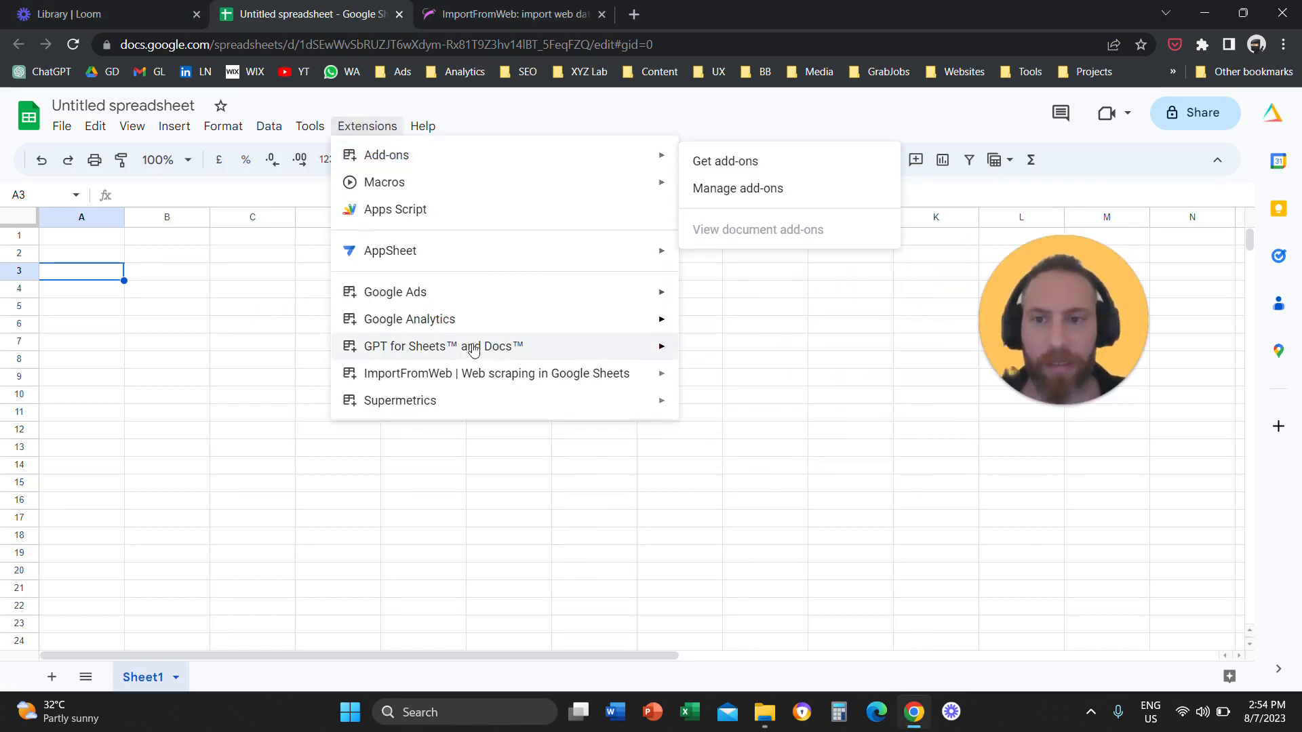
pyautogui.moveTo(496, 373)
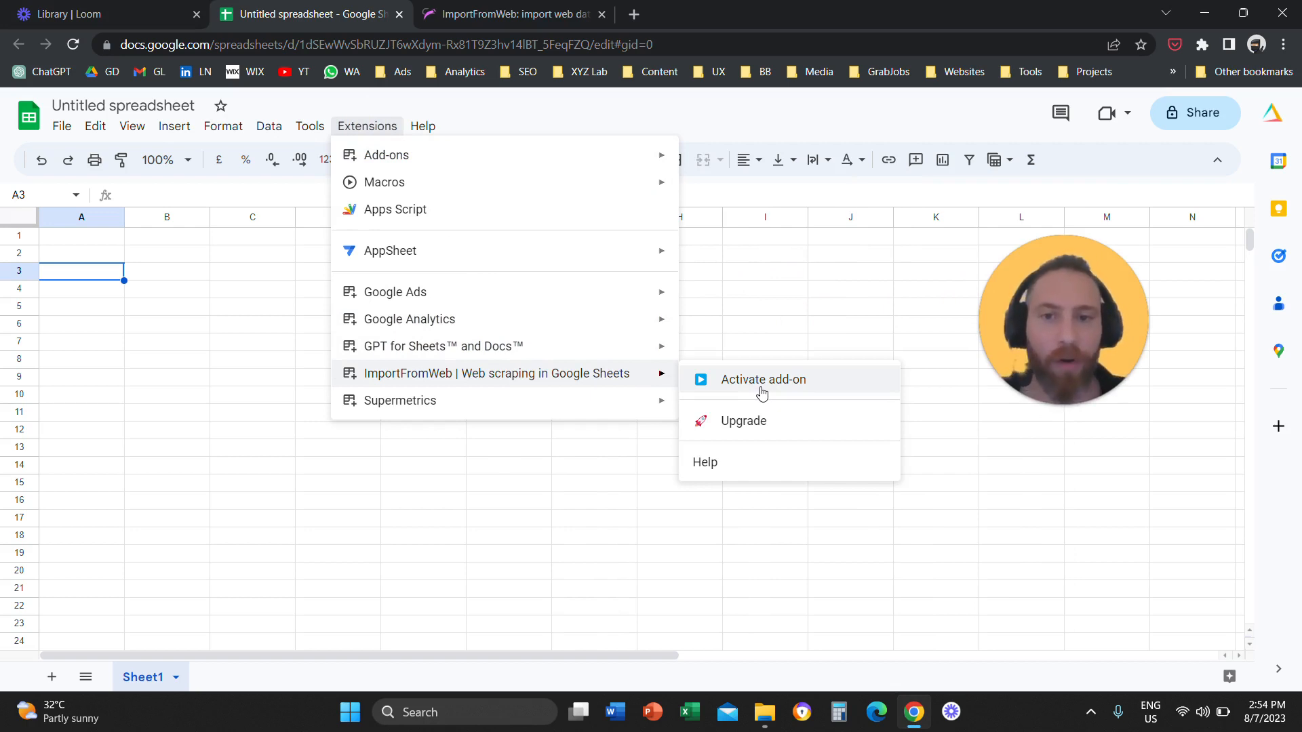
pyautogui.click(761, 380)
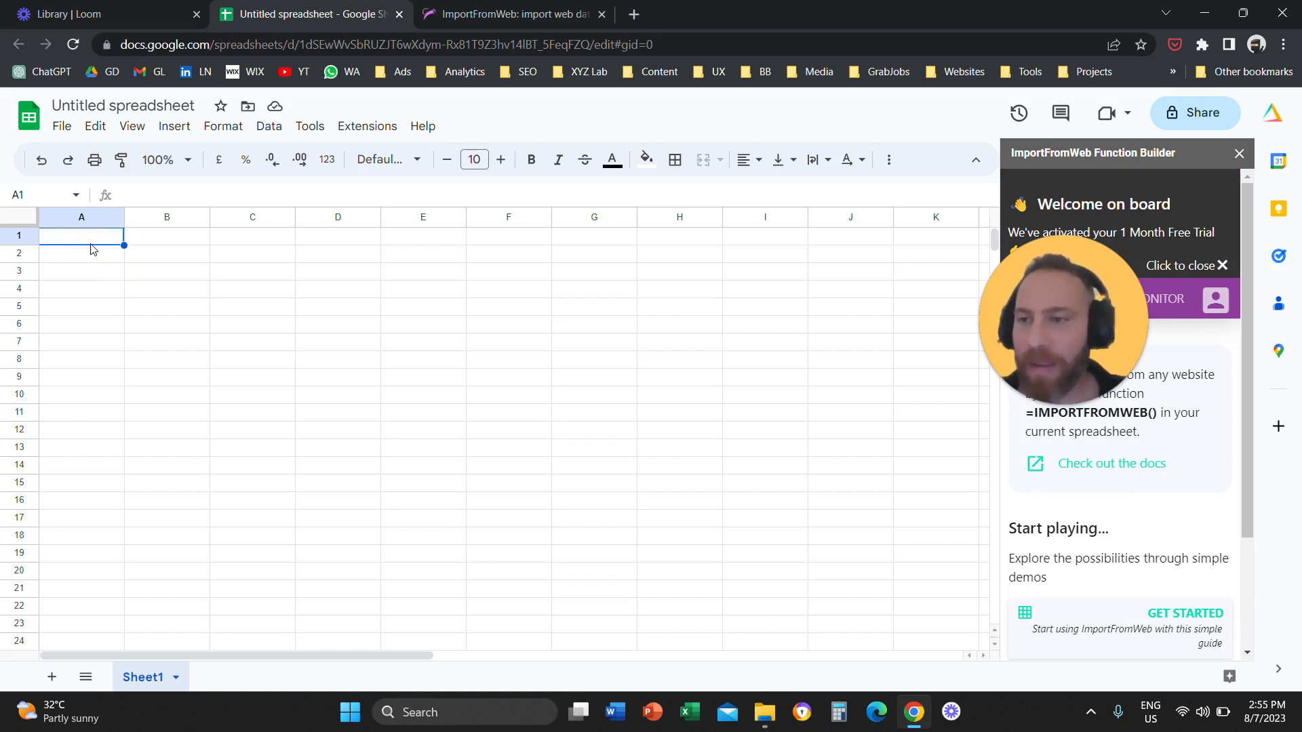
# Enter 'coworking spaces in Dubai' into cell A1.
pyautogui.write('cowkri')
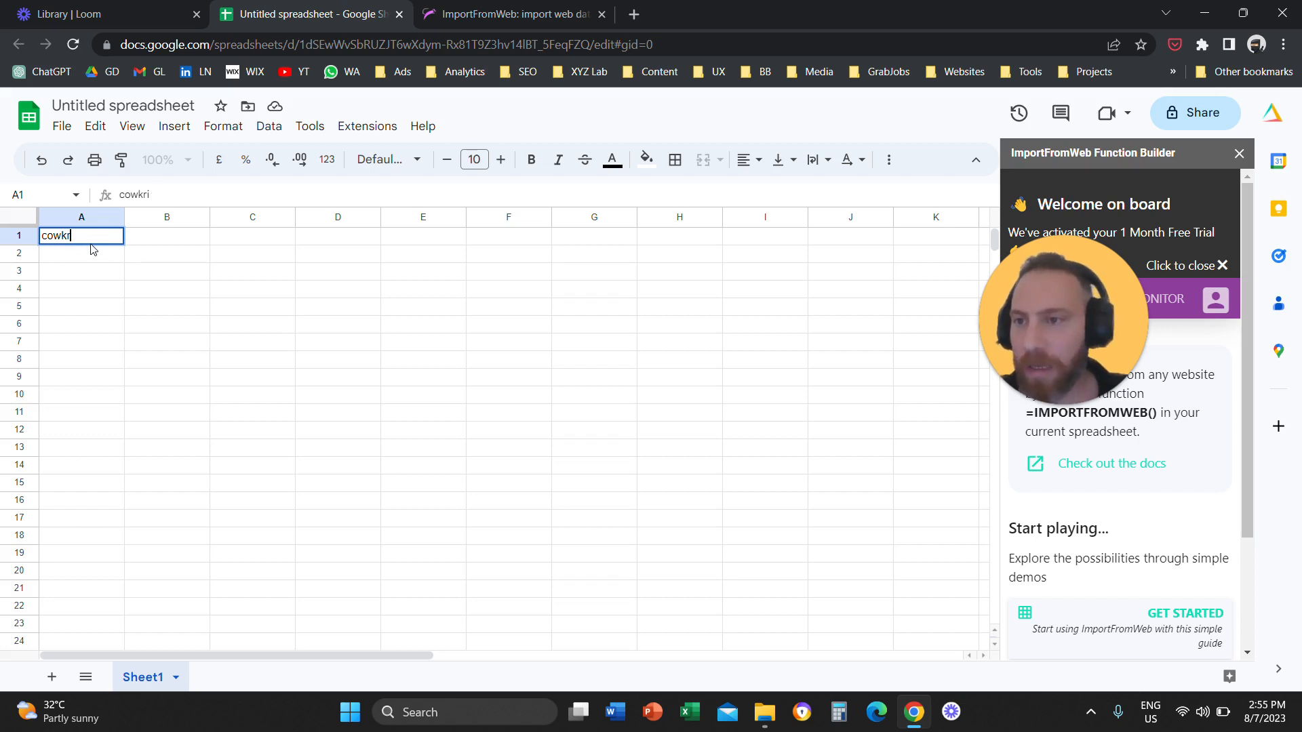
pyautogui.write('coworking spaces in')
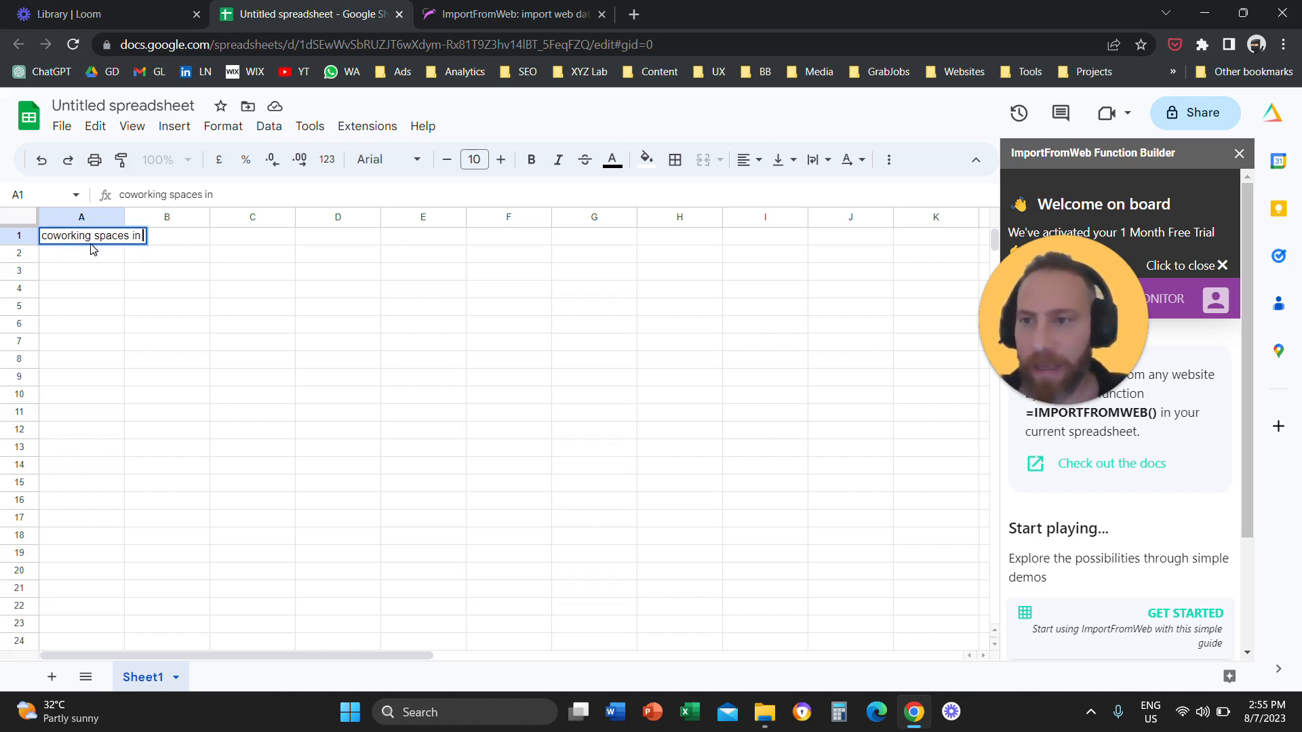
pyautogui.write('Dubai')
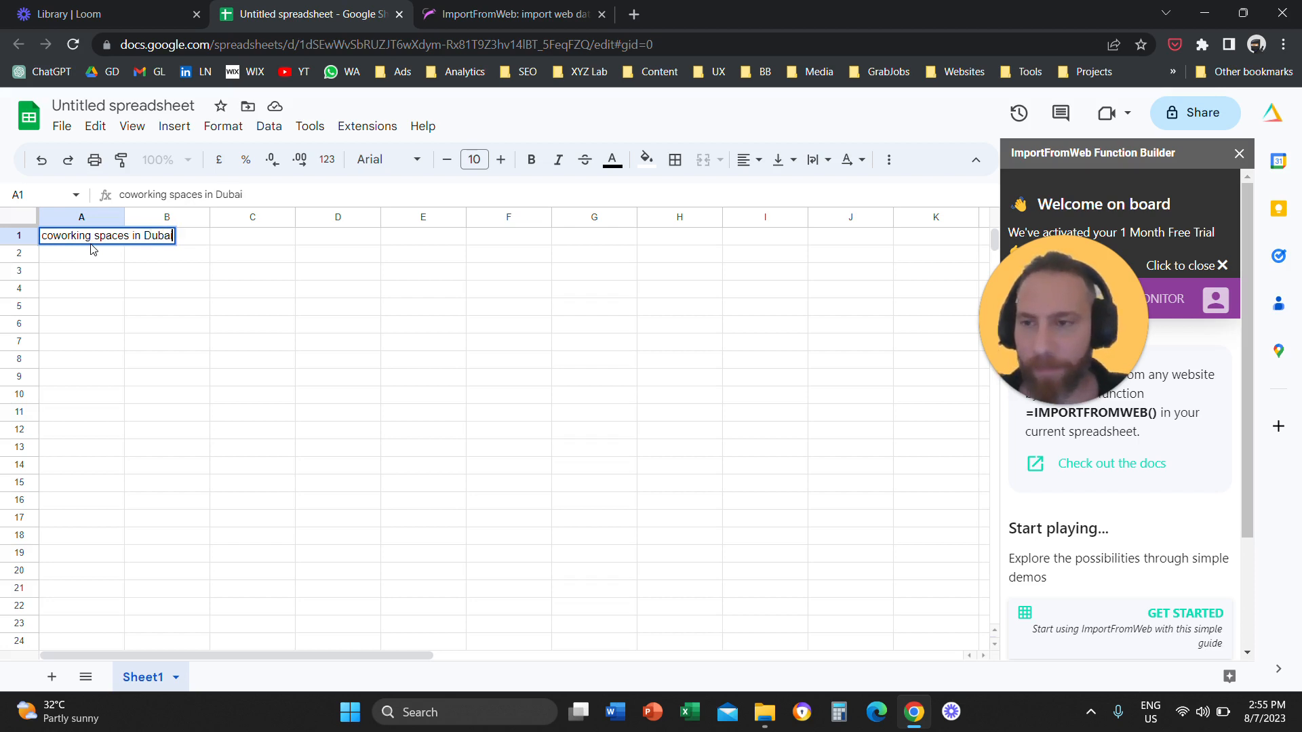
pyautogui.press('enter')
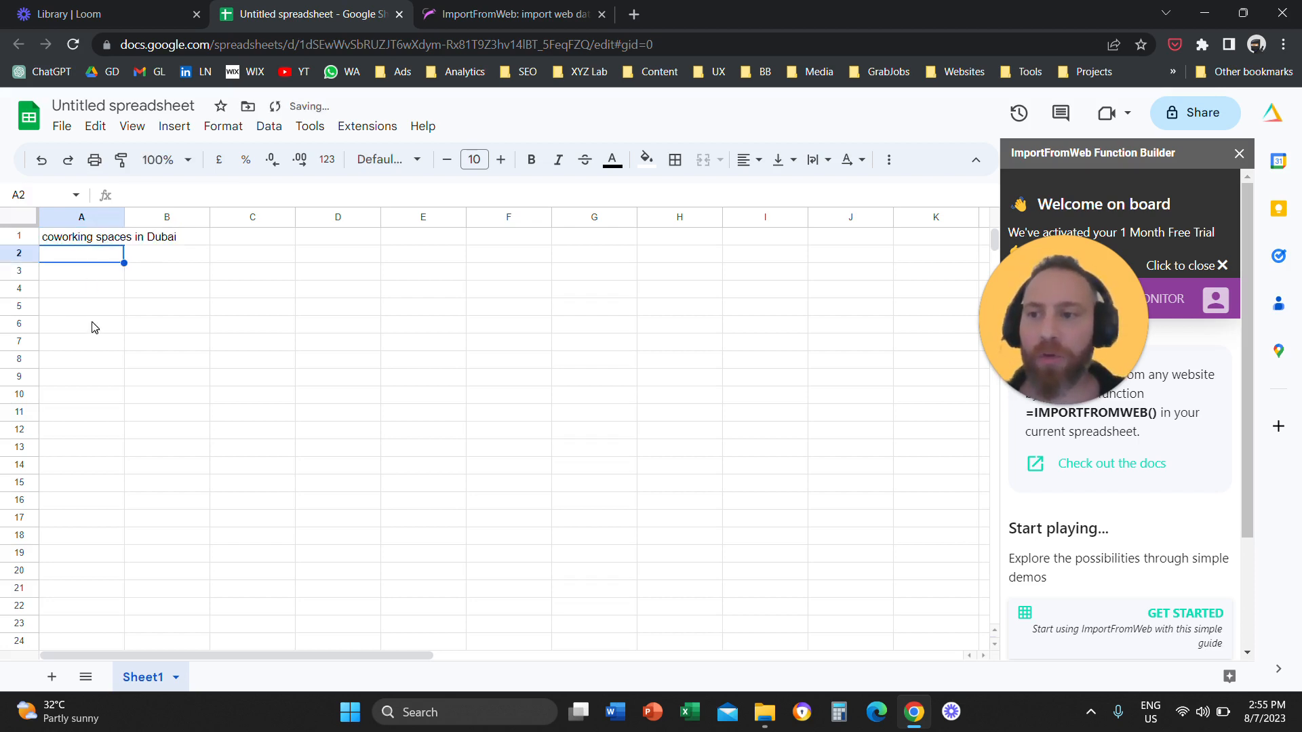
# Enter =IMPORTFROMGOOGLE(A1) in A6 to pull ten Google results into rows 6-15.
pyautogui.click(80, 324)
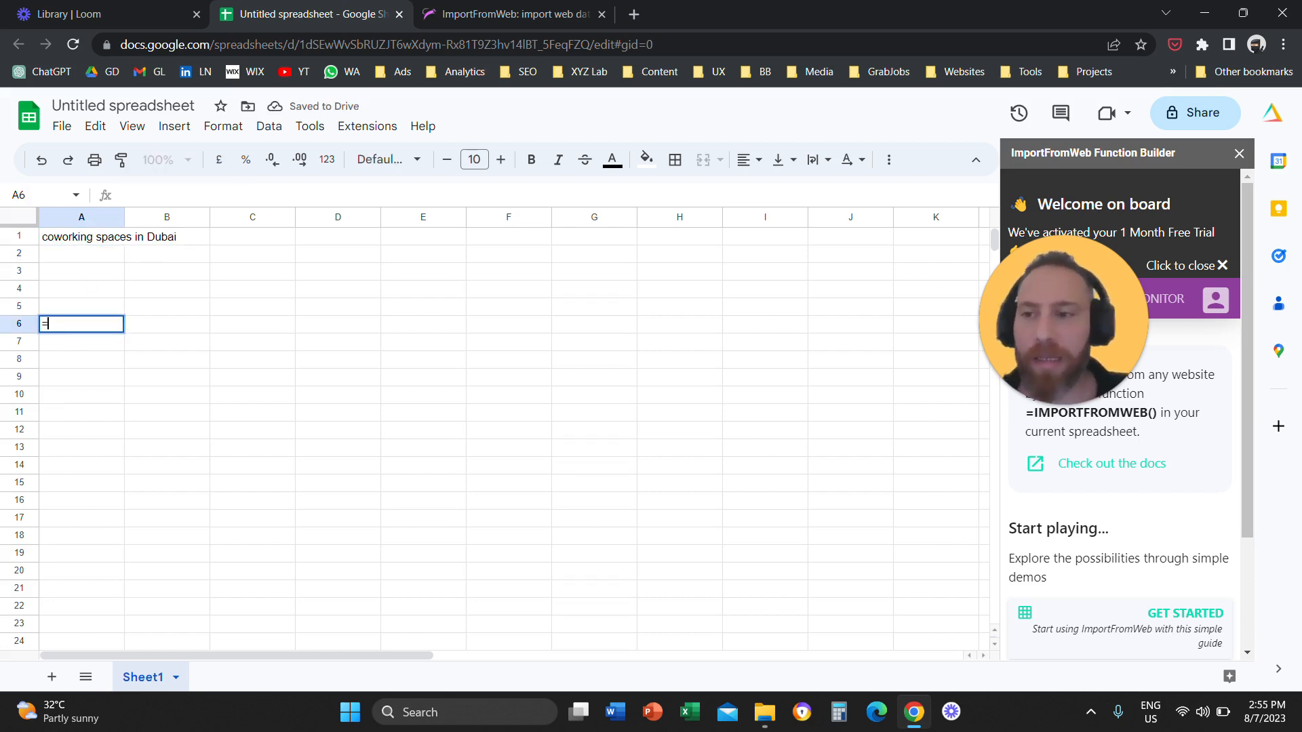
pyautogui.write('=')
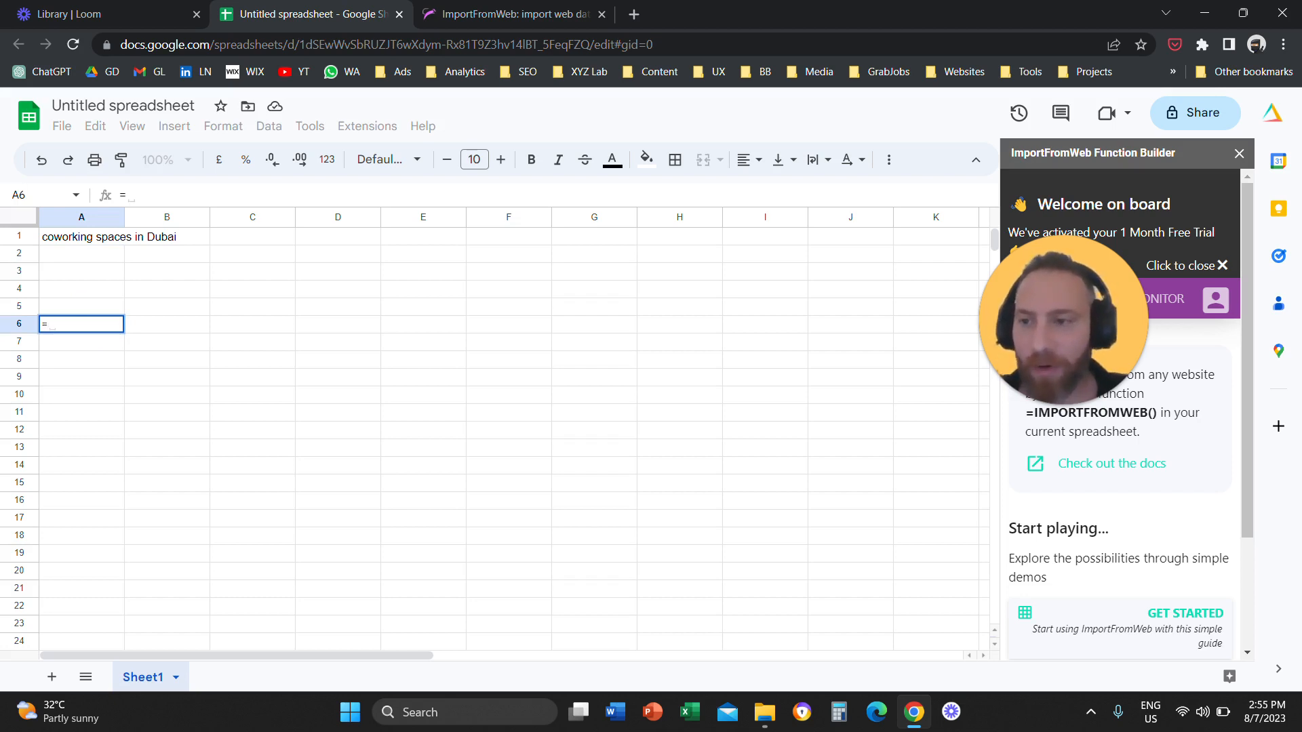
pyautogui.write('IMP')
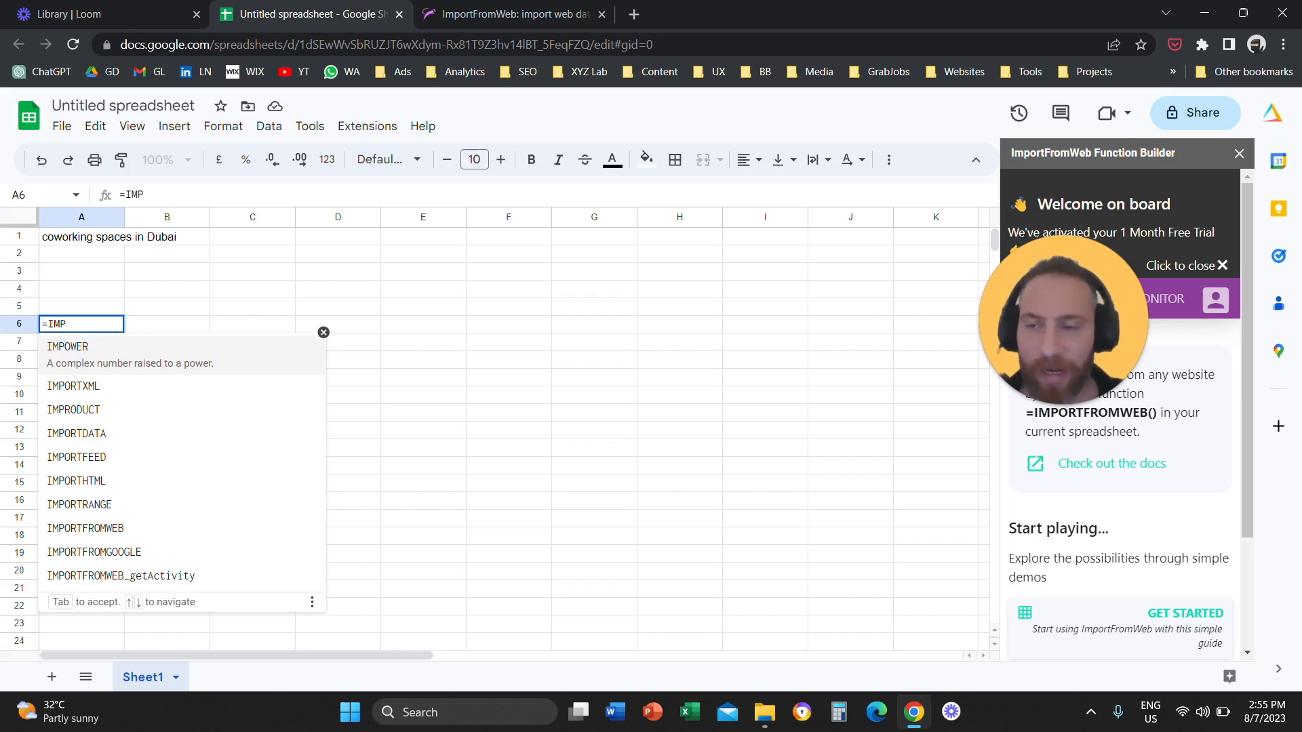
pyautogui.moveTo(86, 513)
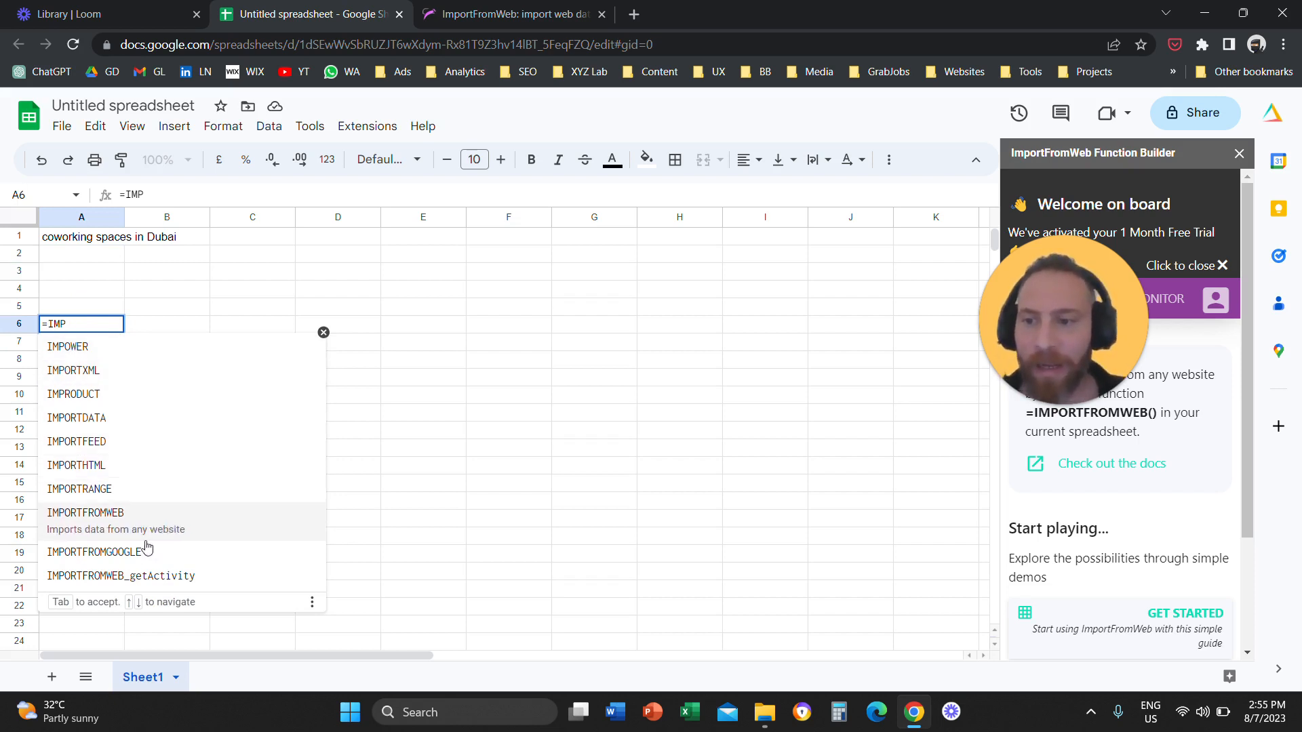
pyautogui.moveTo(94, 535)
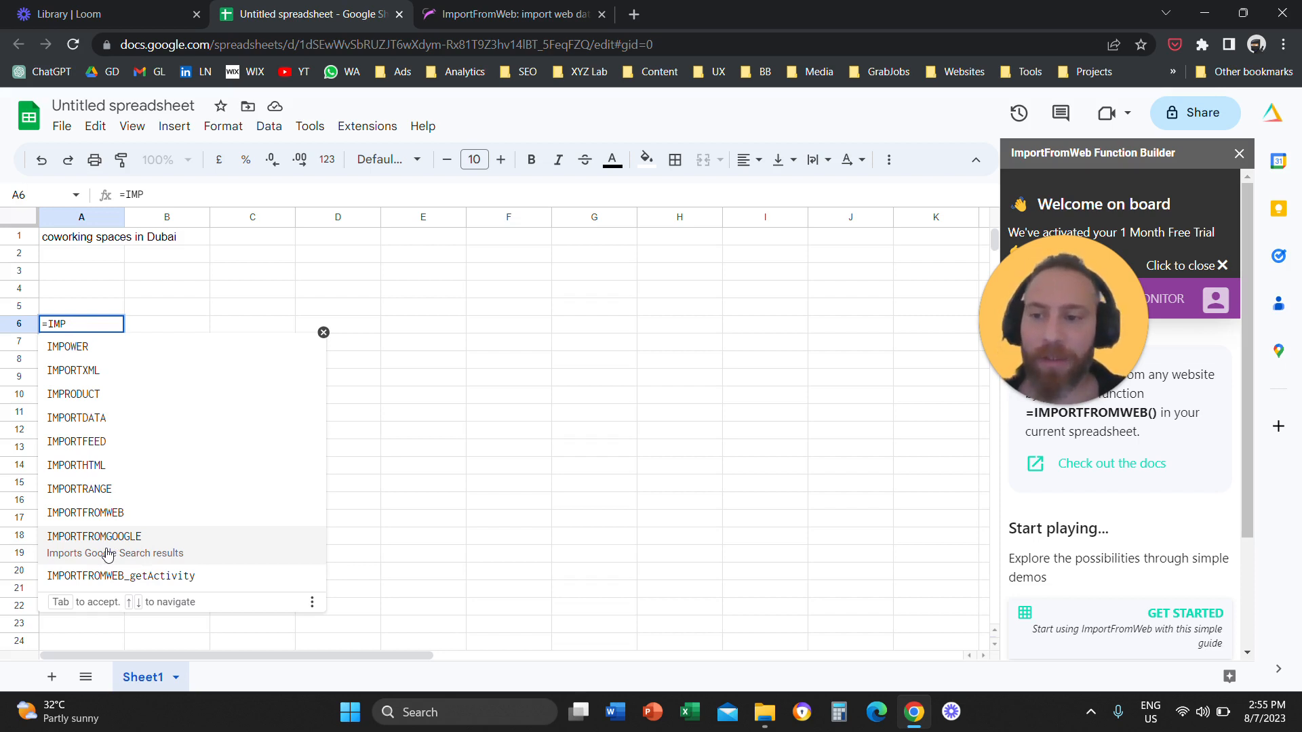
pyautogui.click(93, 535)
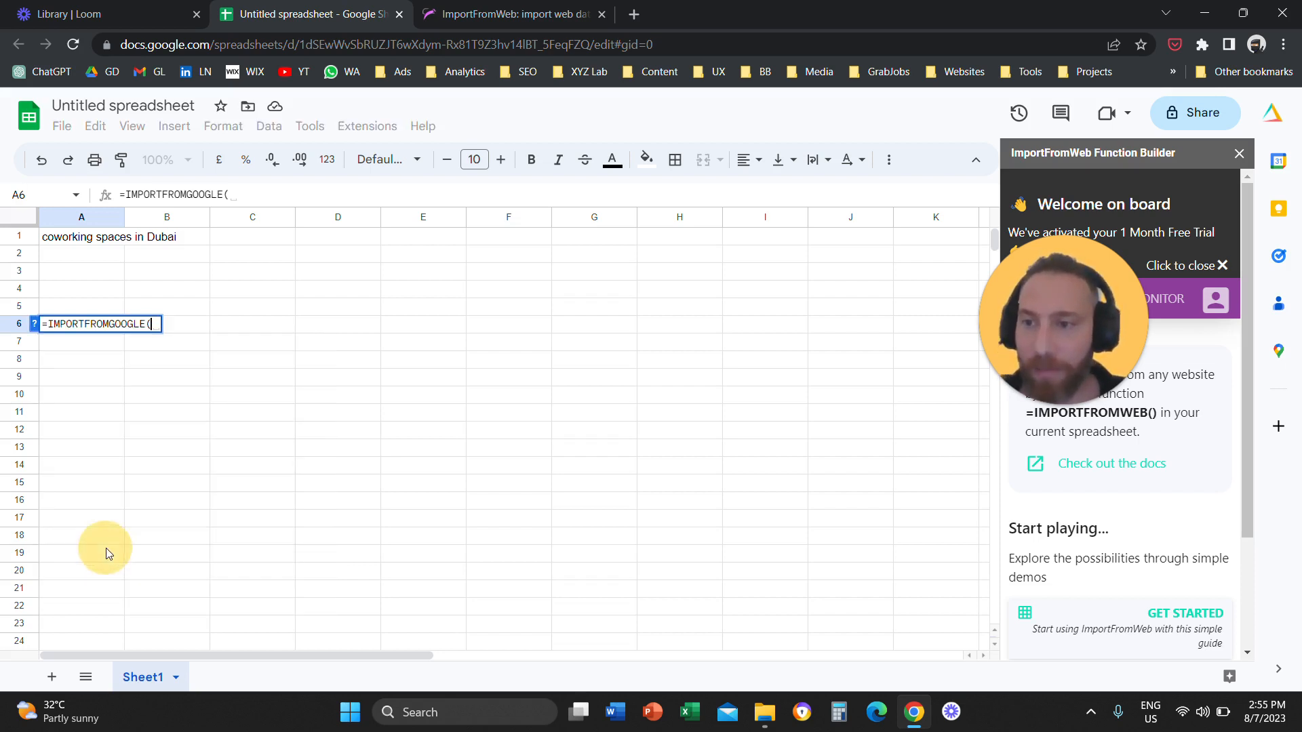
pyautogui.moveTo(99, 241)
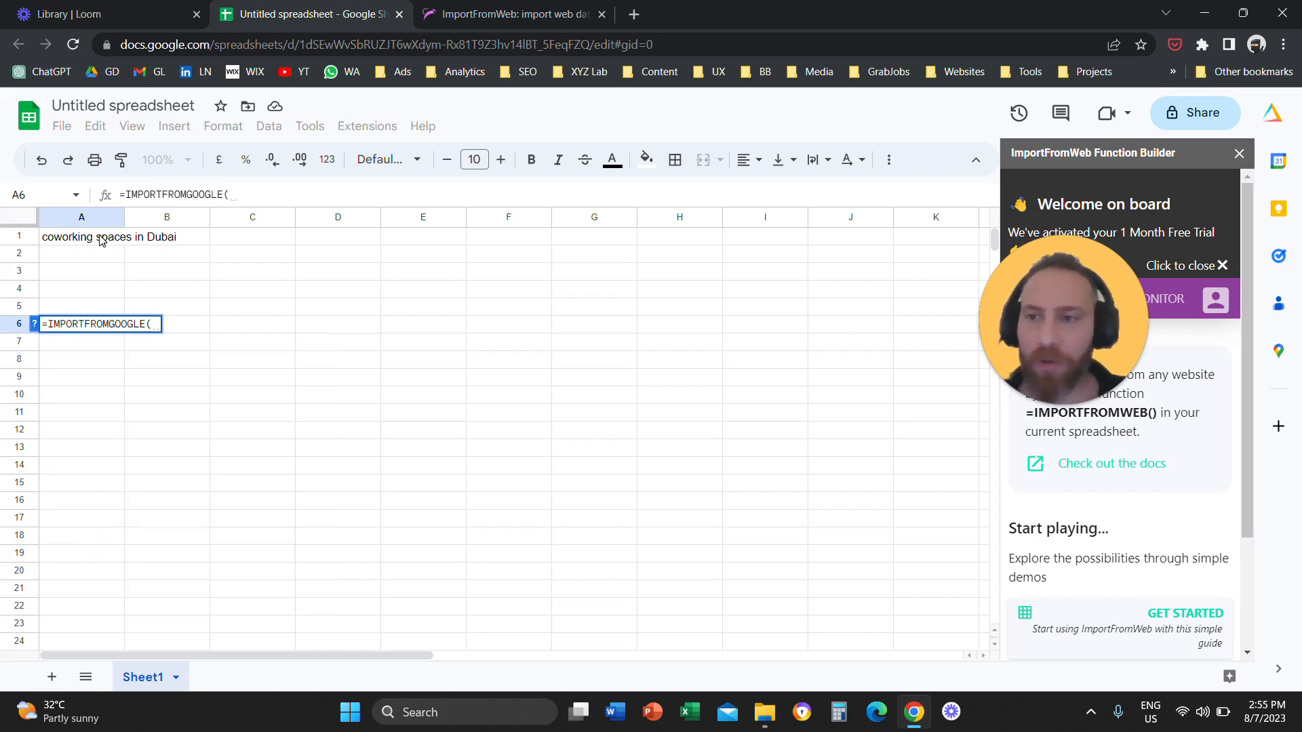
pyautogui.click(80, 236)
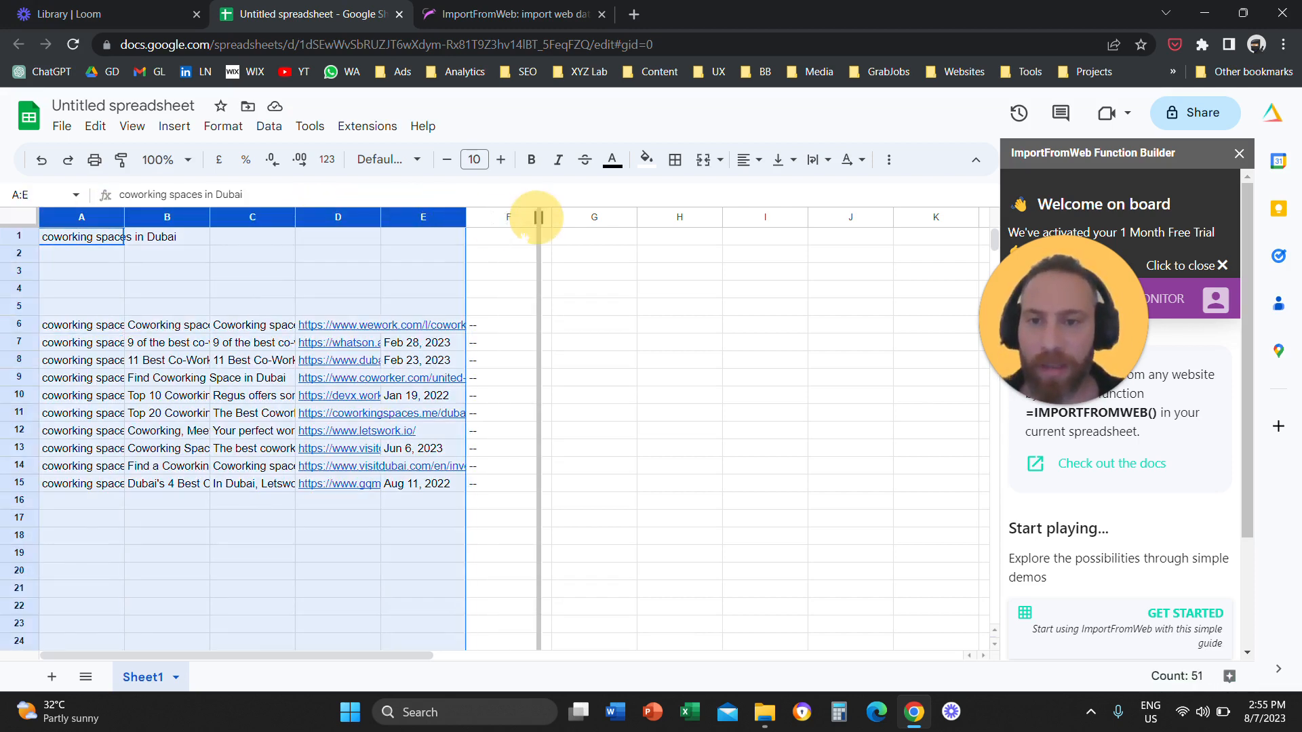
# Fill A5:E5 with headers Keyword, Page Title, Meta Description, Link, Date and select the row.
pyautogui.click(118, 305)
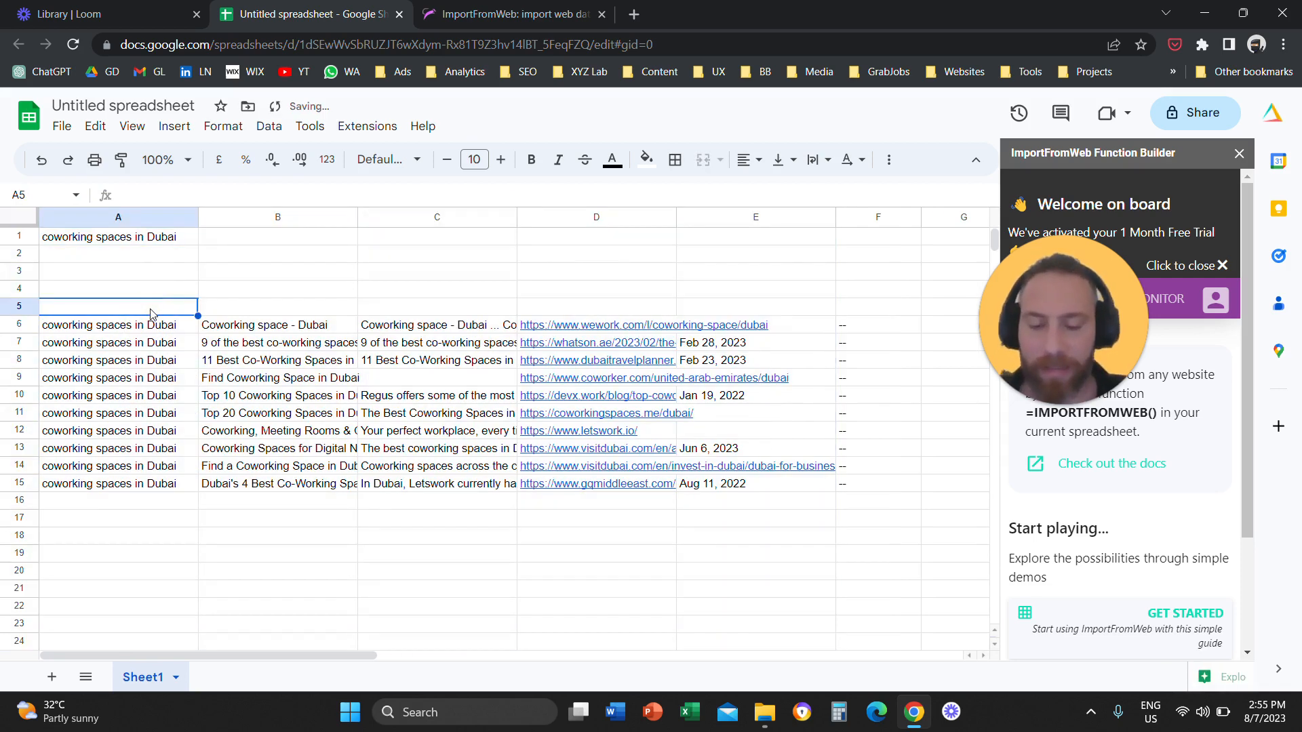
pyautogui.write('Keyword')
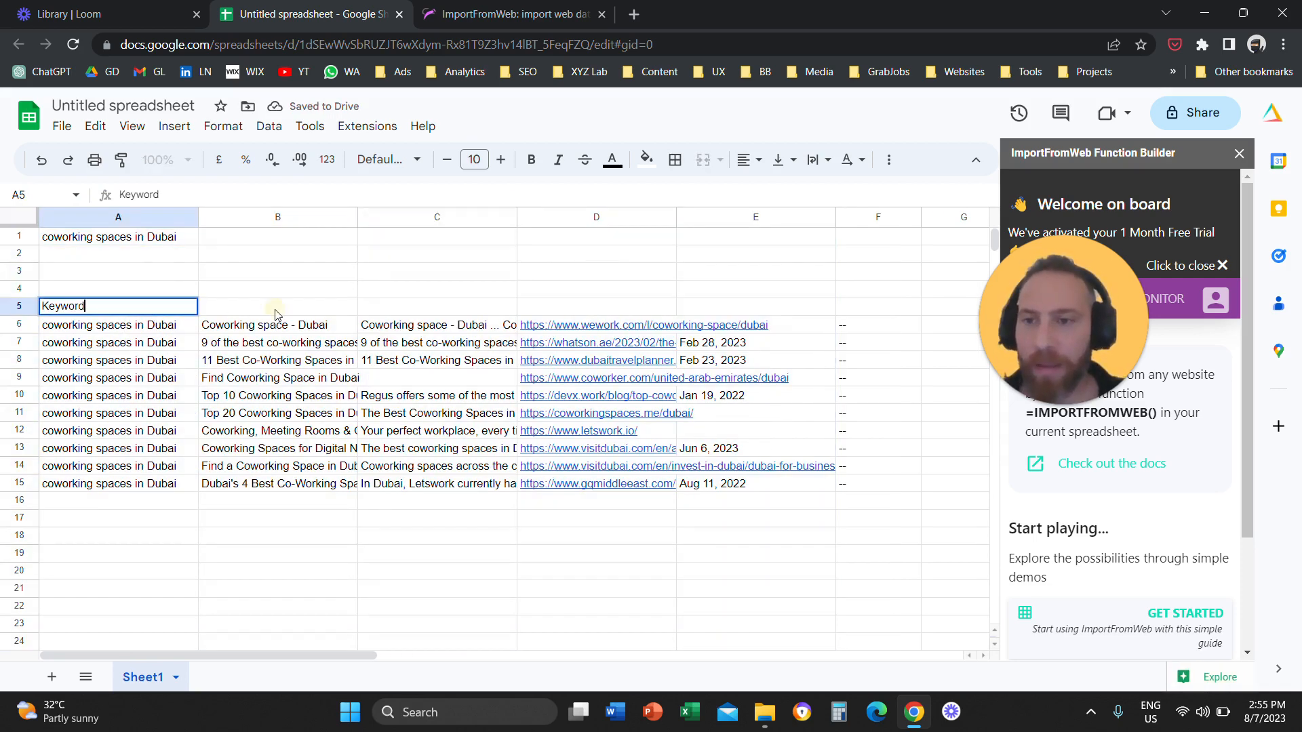
pyautogui.write('Page Title')
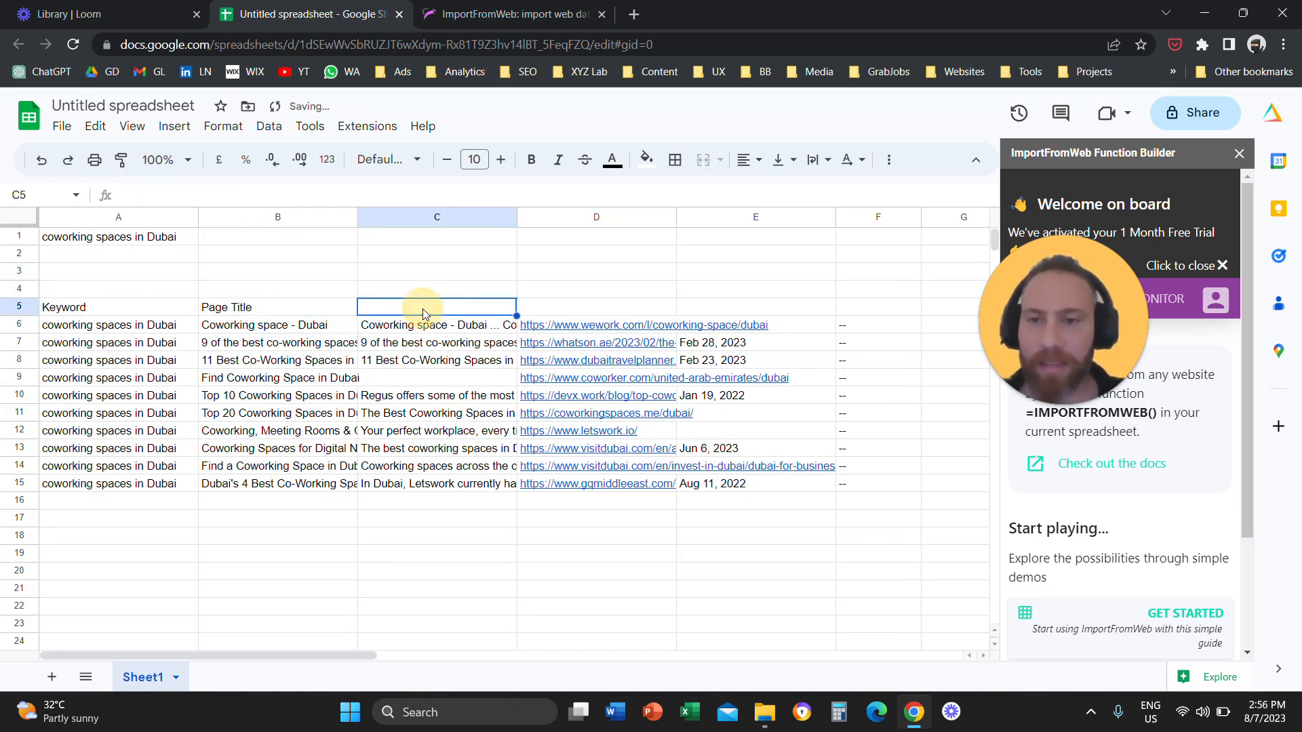
pyautogui.write('Meta Description')
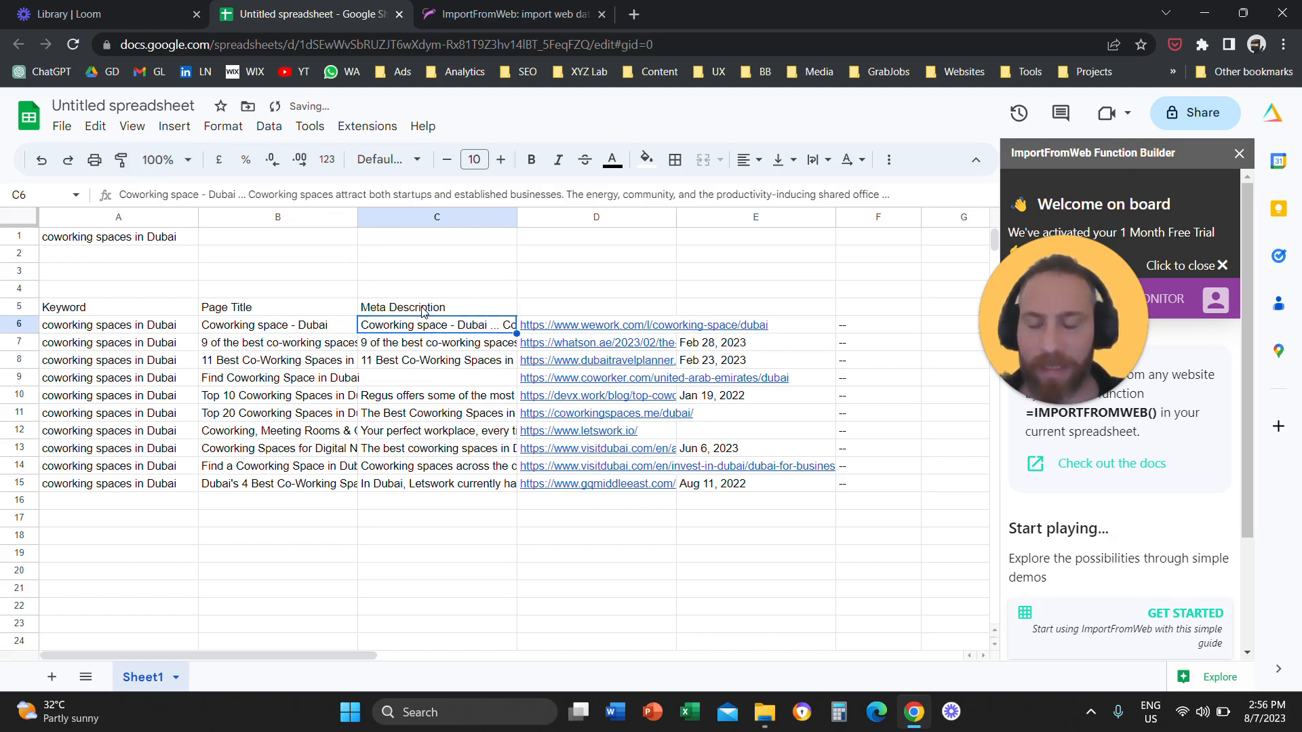
pyautogui.write('Link')
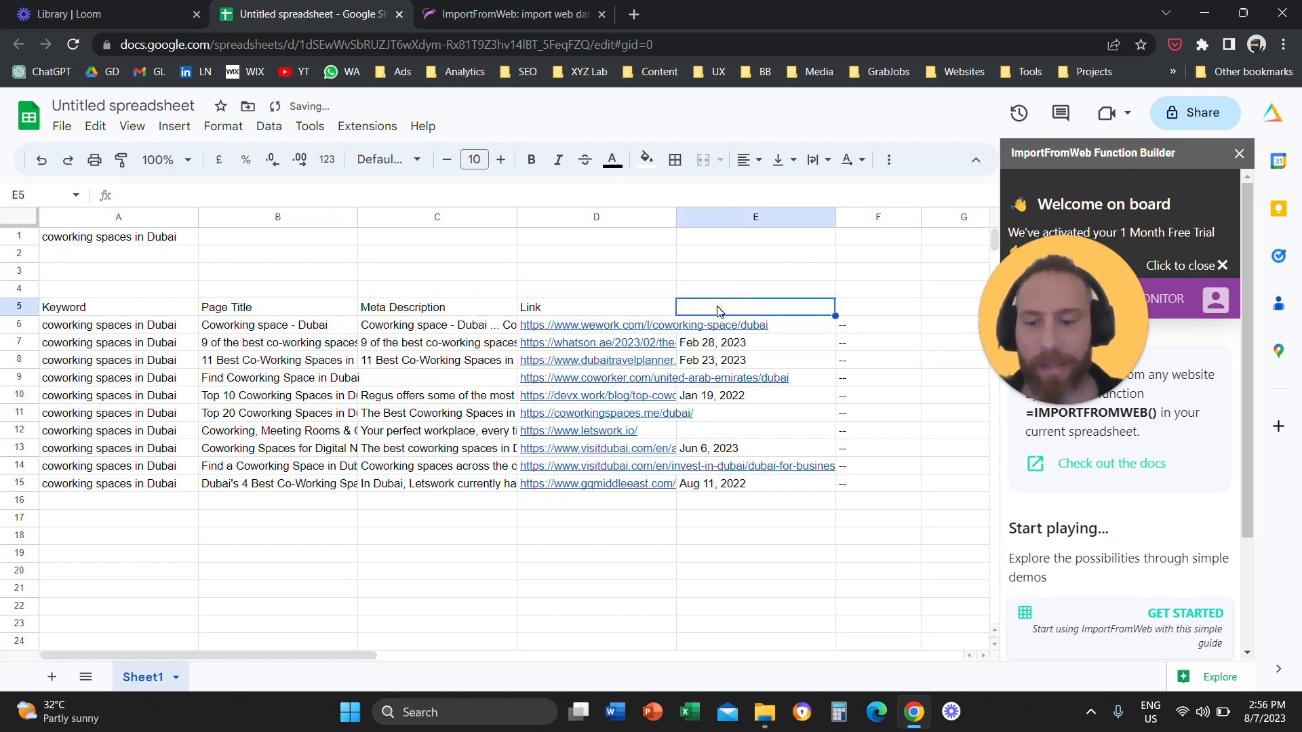
pyautogui.write('Date')
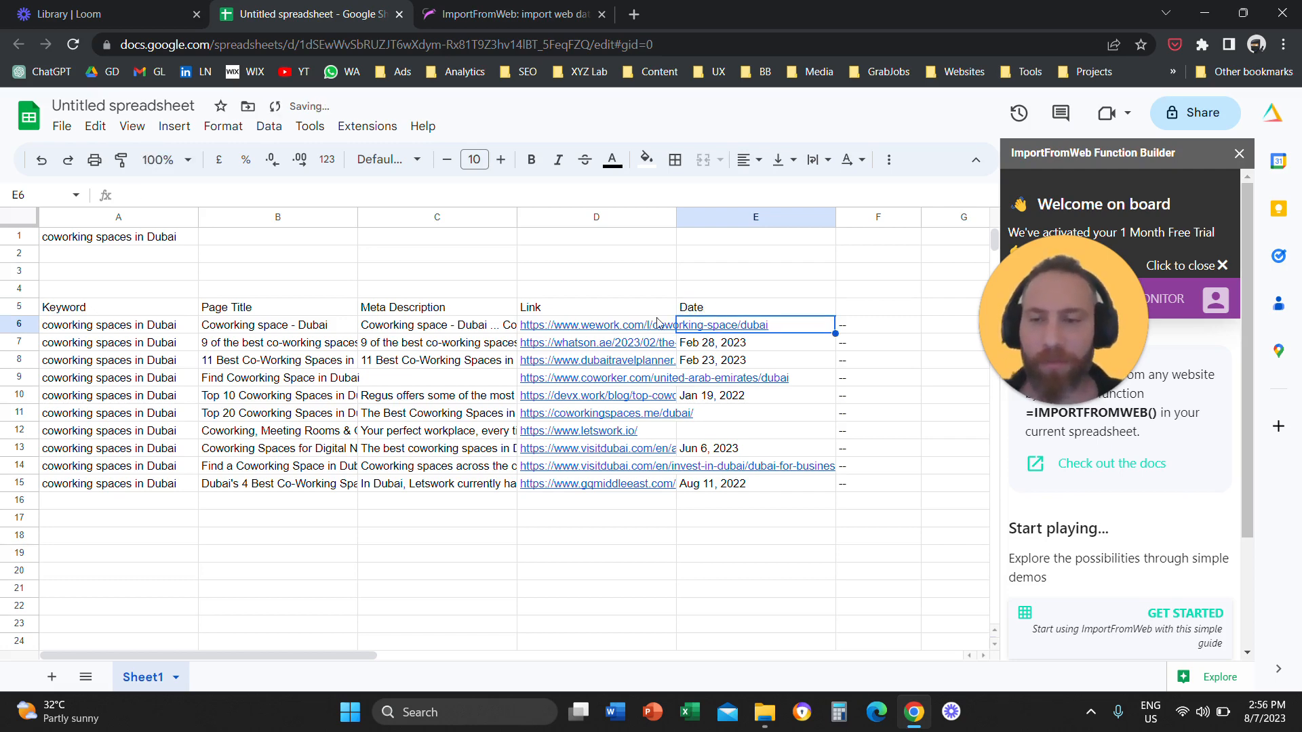
pyautogui.click(64, 307)
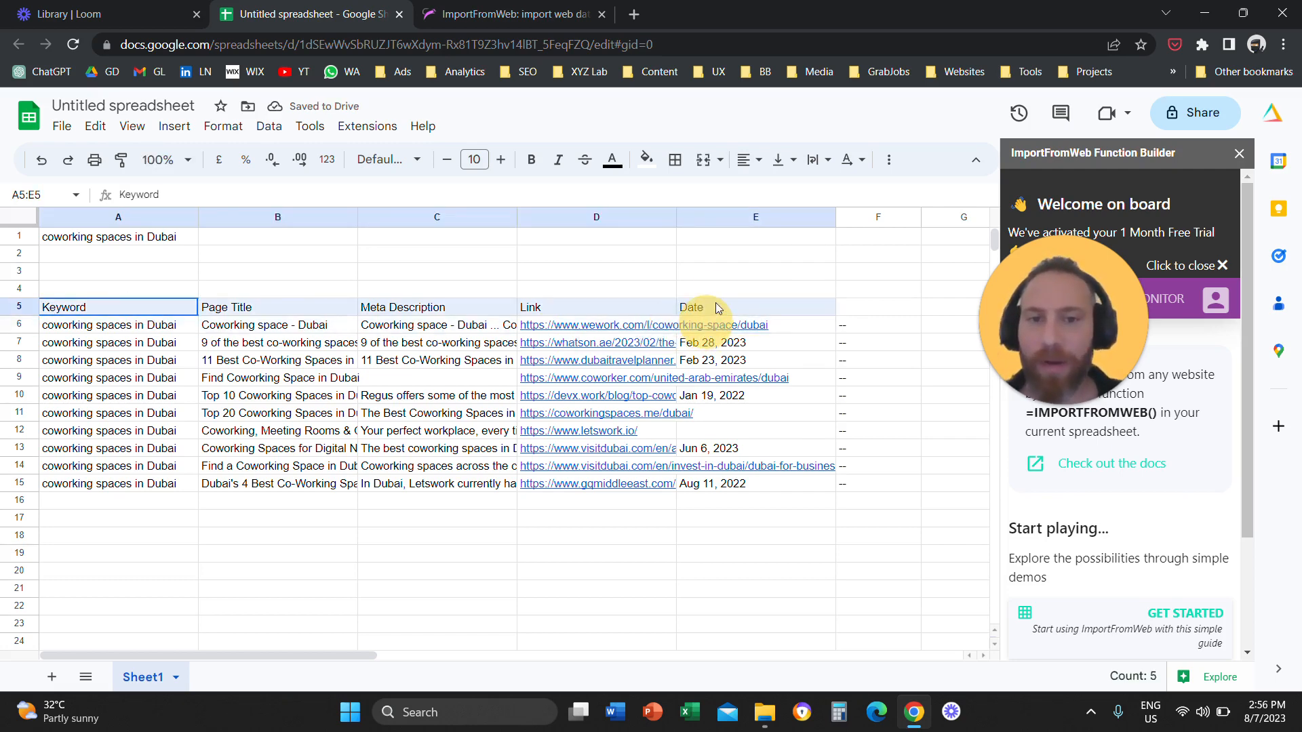
# Fill the header row A5:E5 with a blue background.
pyautogui.click(645, 160)
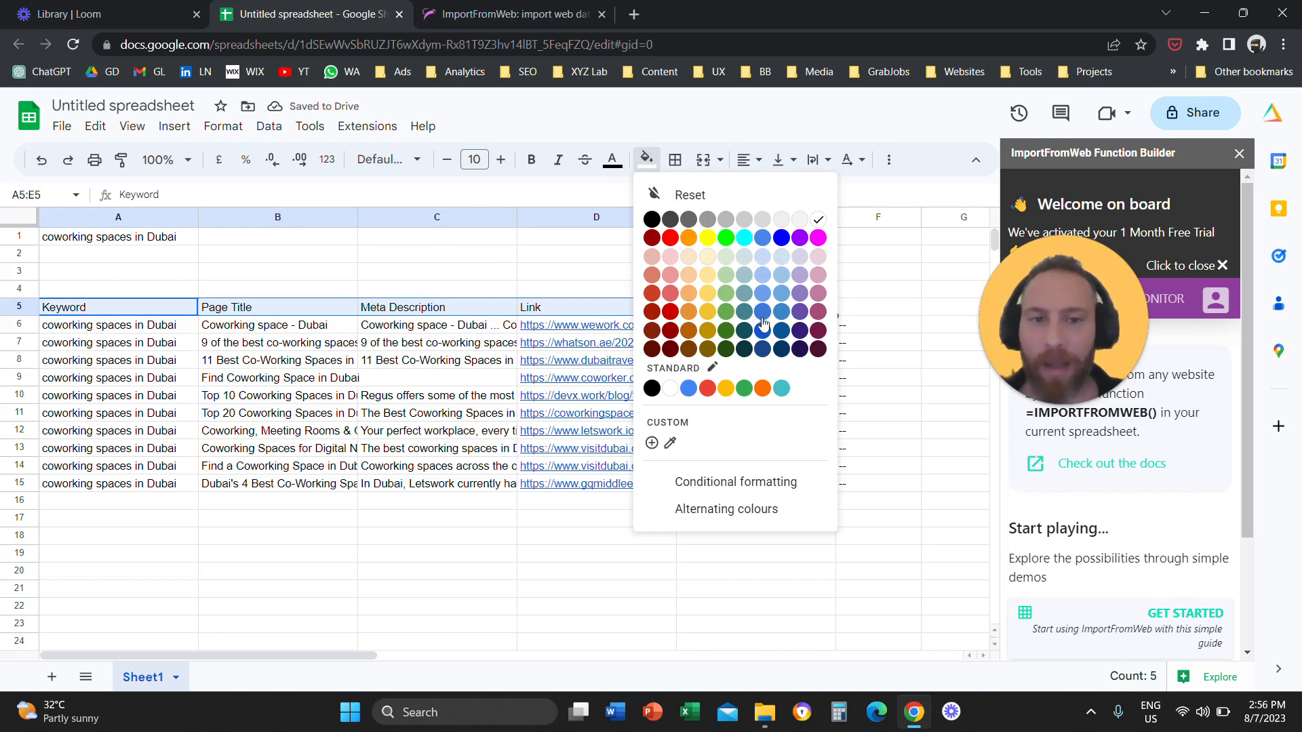
pyautogui.click(611, 160)
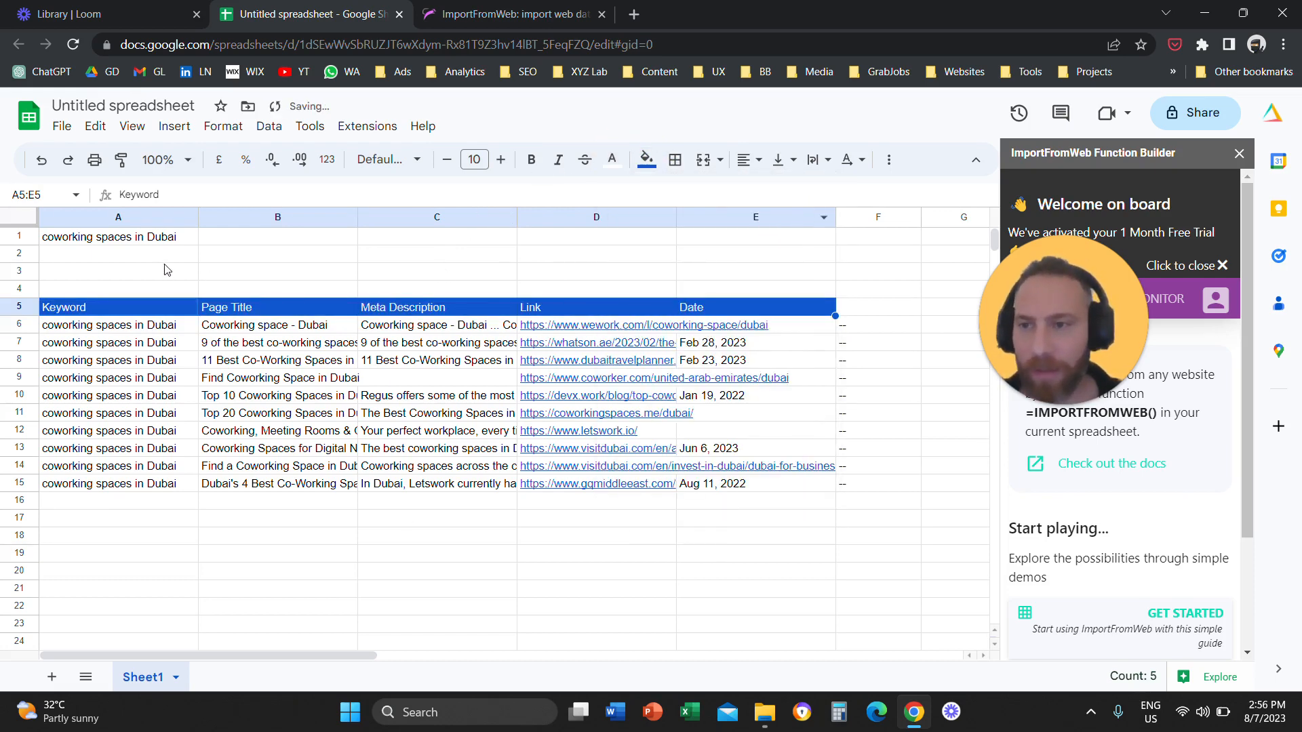
pyautogui.click(118, 253)
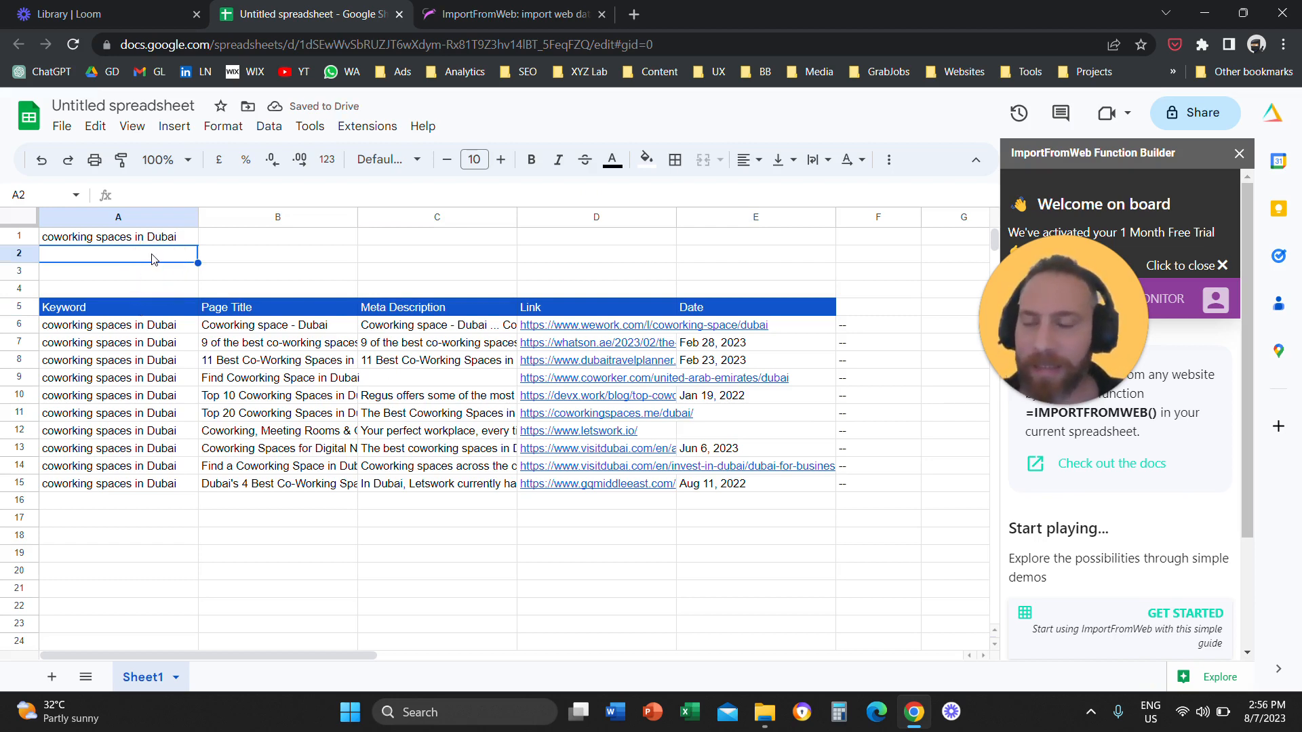
# Enter 'coworking spaces in Manila' in A2 and extend A6 to =IMPORTFROMGOOGLE(A1:A2).
pyautogui.click(118, 236)
pyautogui.write('coworking spaces in Mainila')
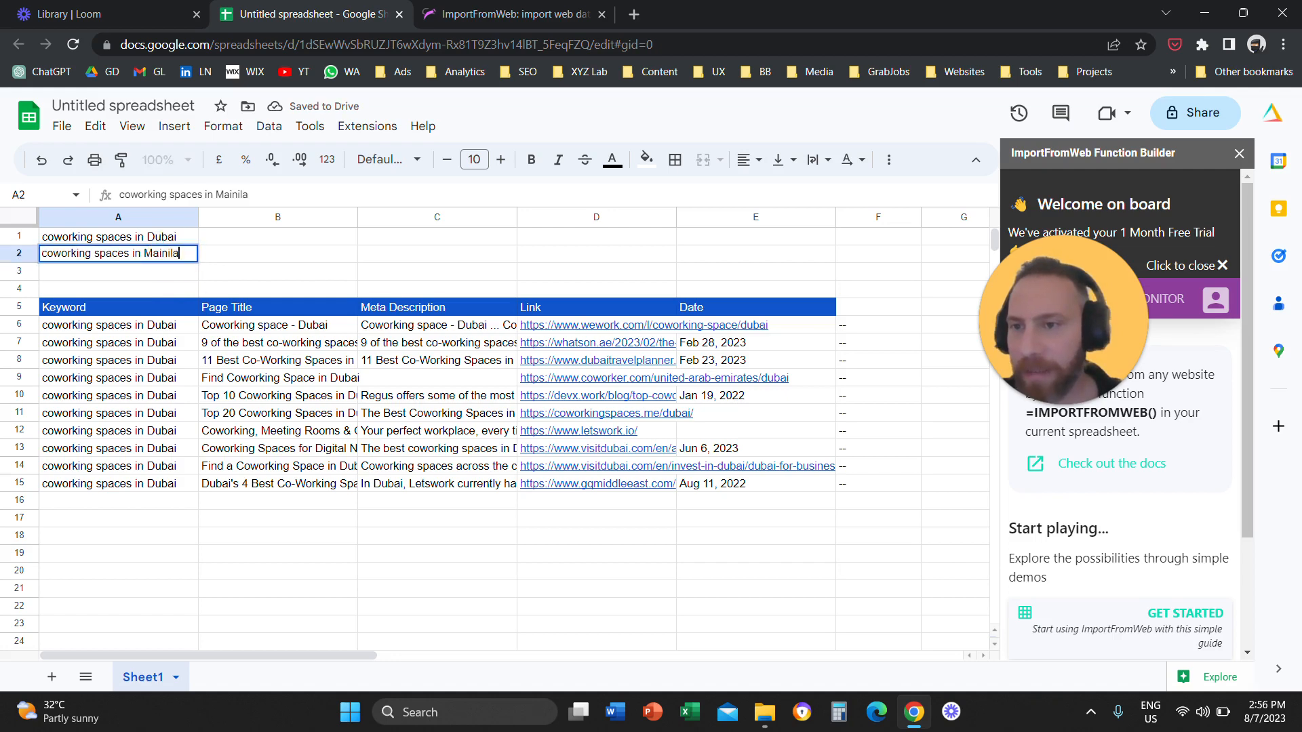
pyautogui.press('enter')
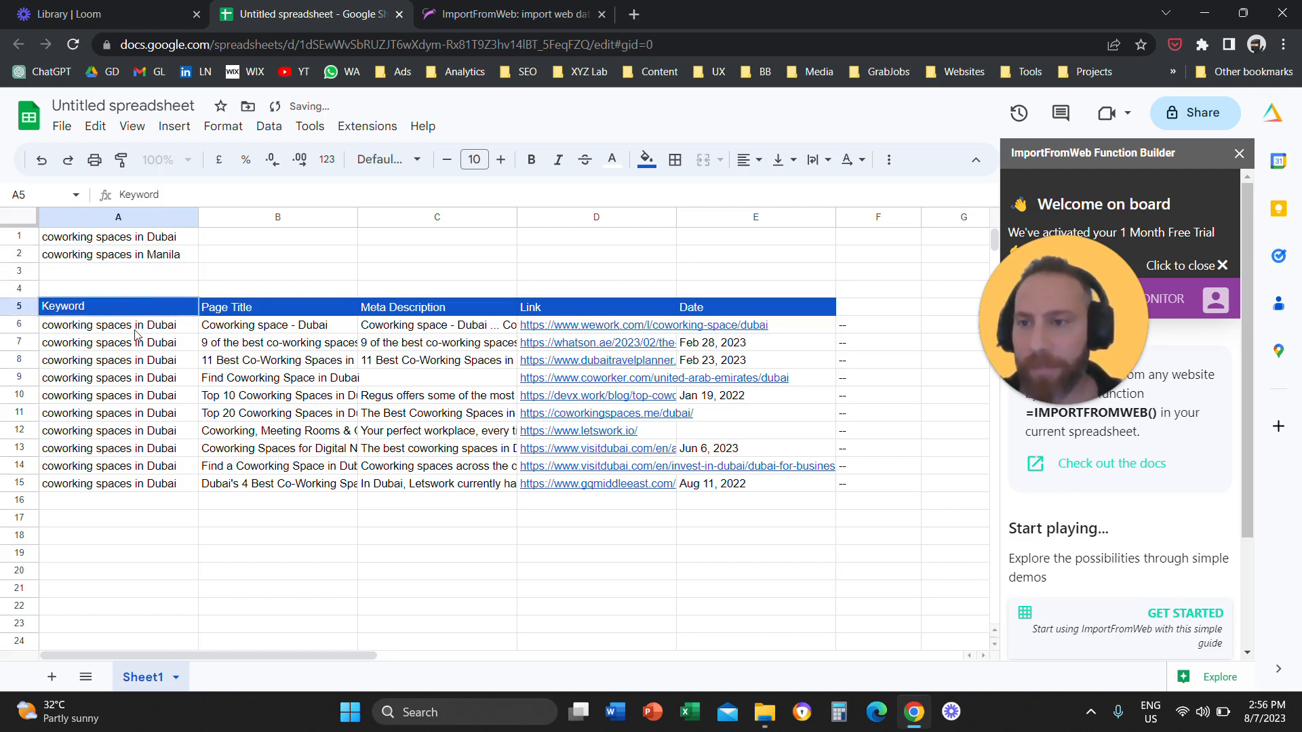
pyautogui.write('=IMPORTFROMGOOGLE(A1)')
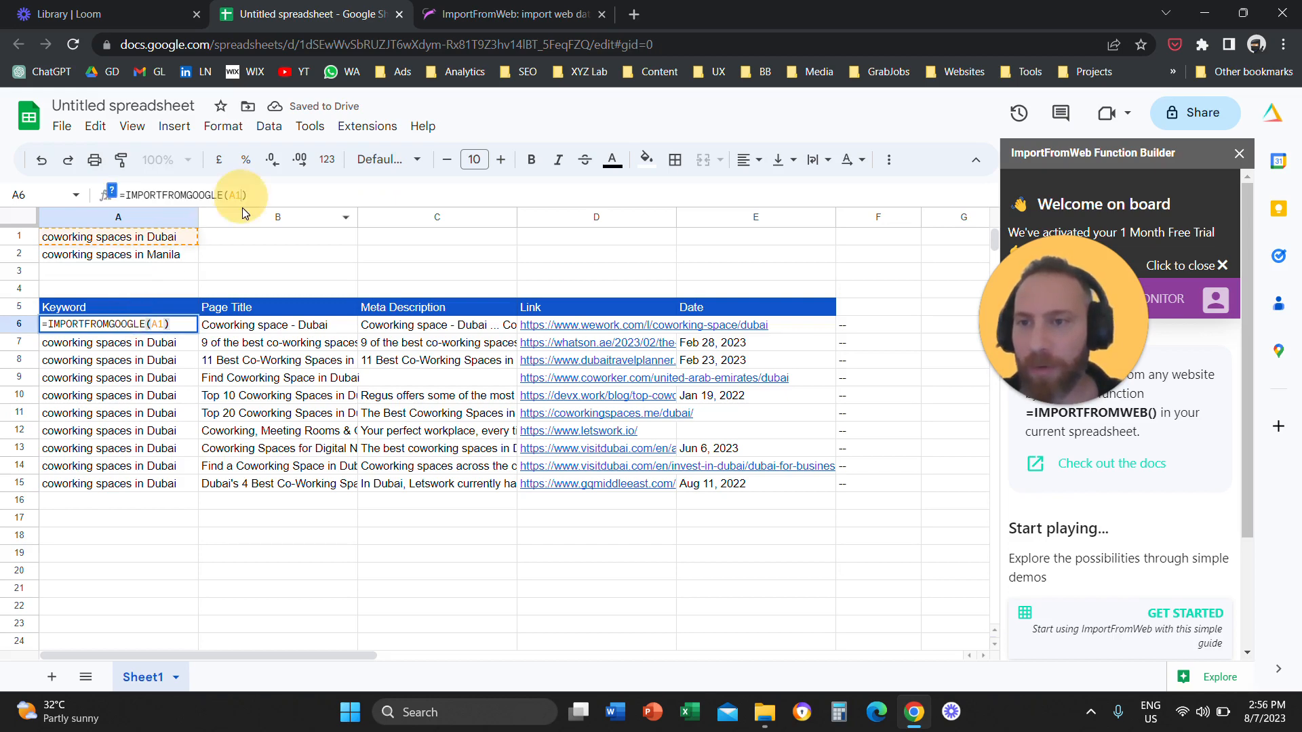
pyautogui.write(':')
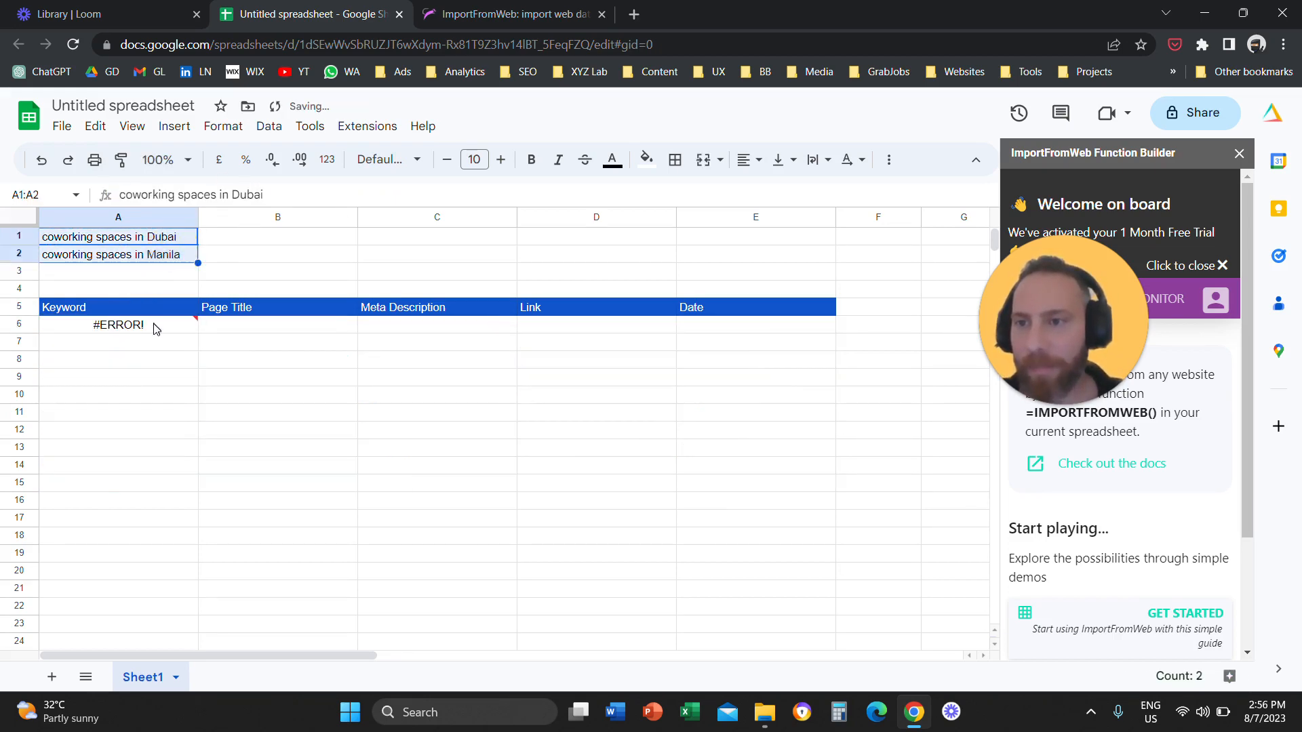
pyautogui.write('=IMPORTFROMGOOGLE(A1:A')
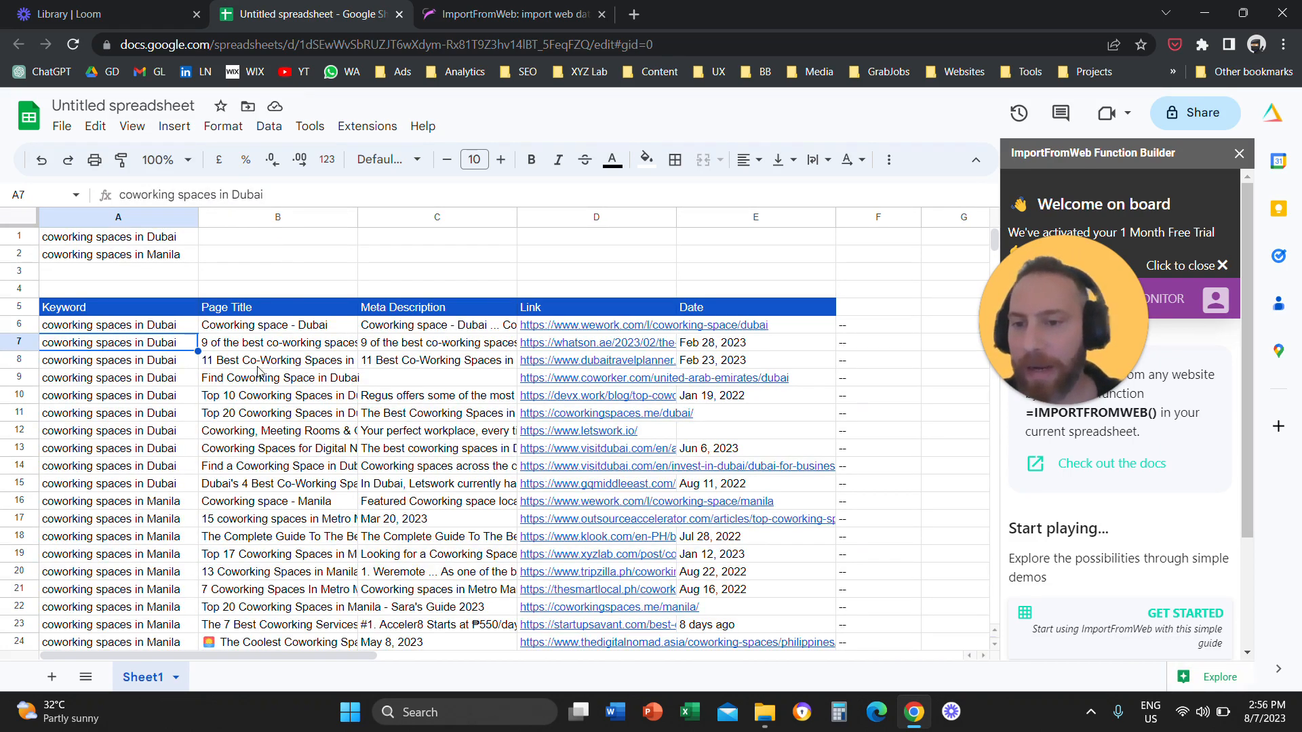
pyautogui.moveTo(117, 324); pyautogui.dragTo(117, 483)
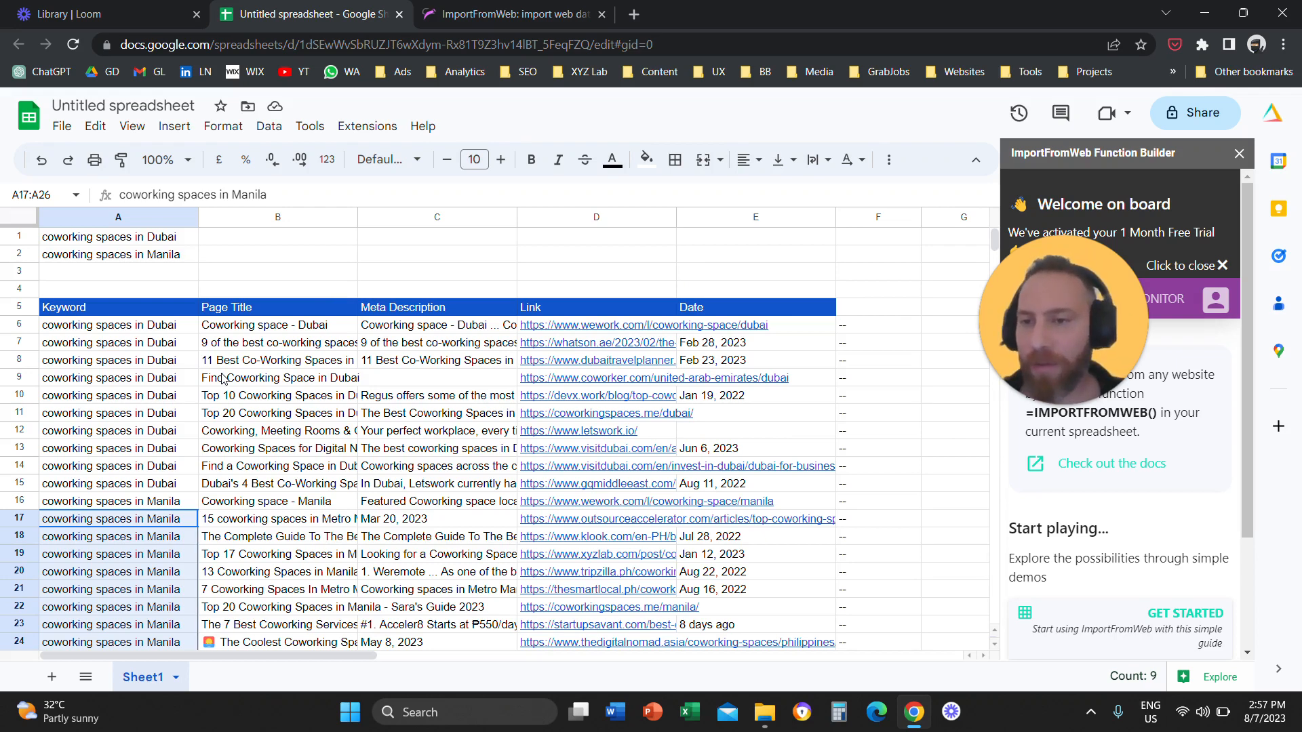
pyautogui.moveTo(374, 327)
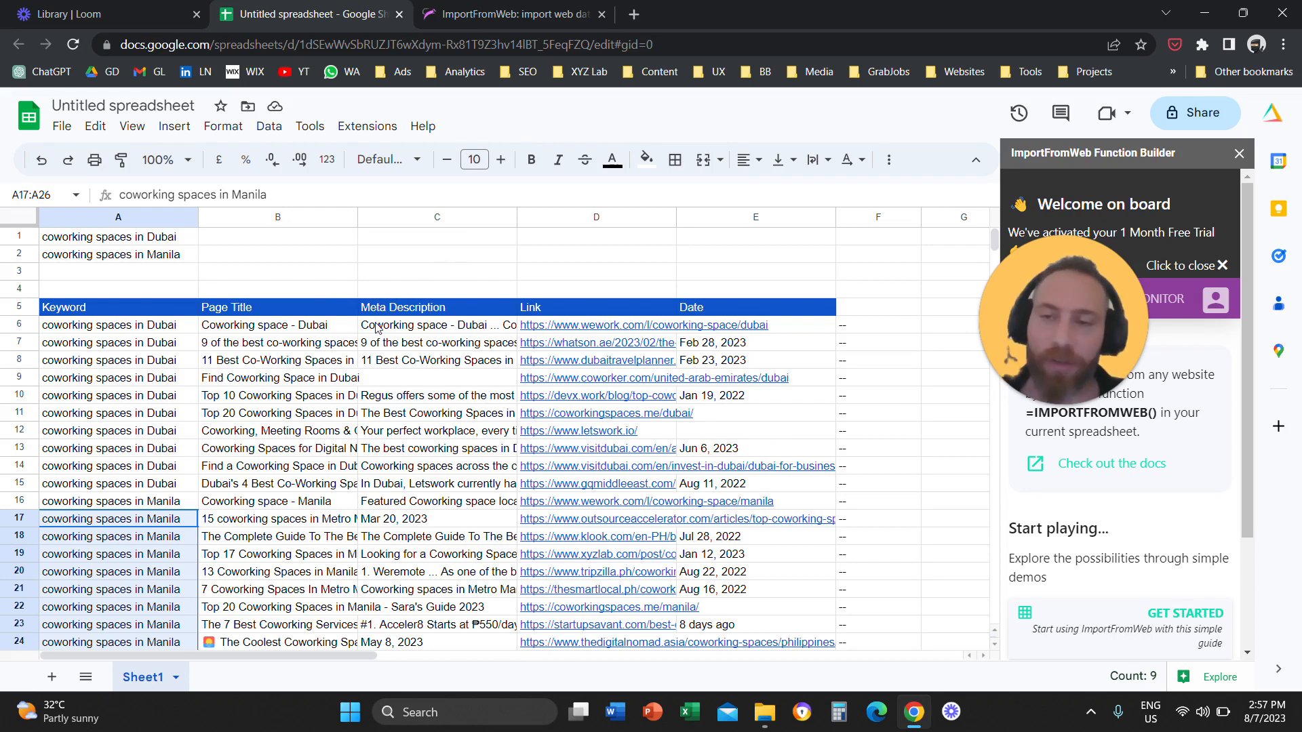